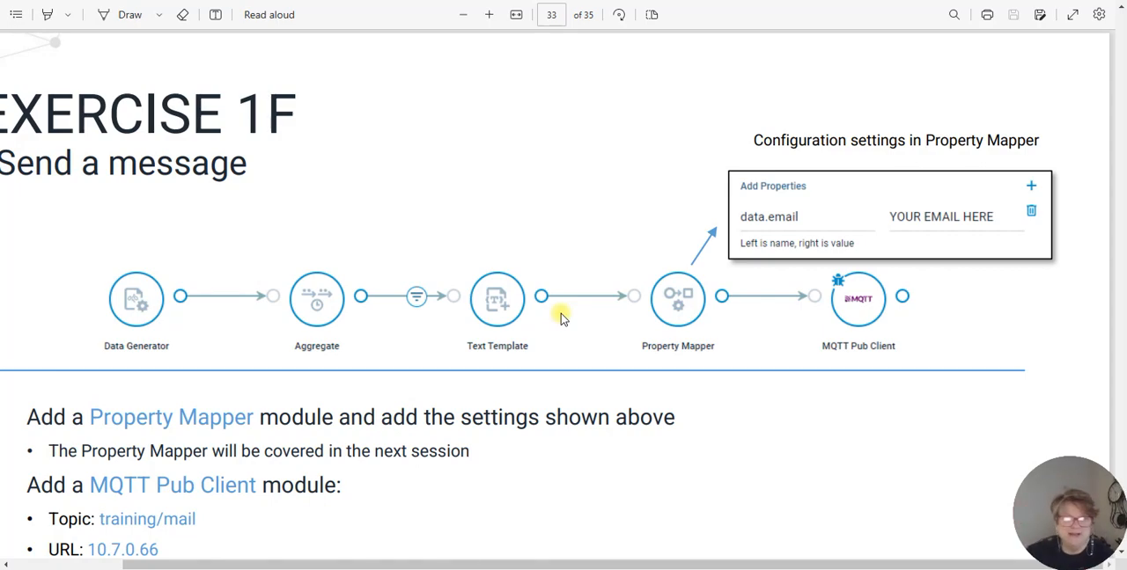
{"action": "mouse_move", "coordinate": [414, 295]}
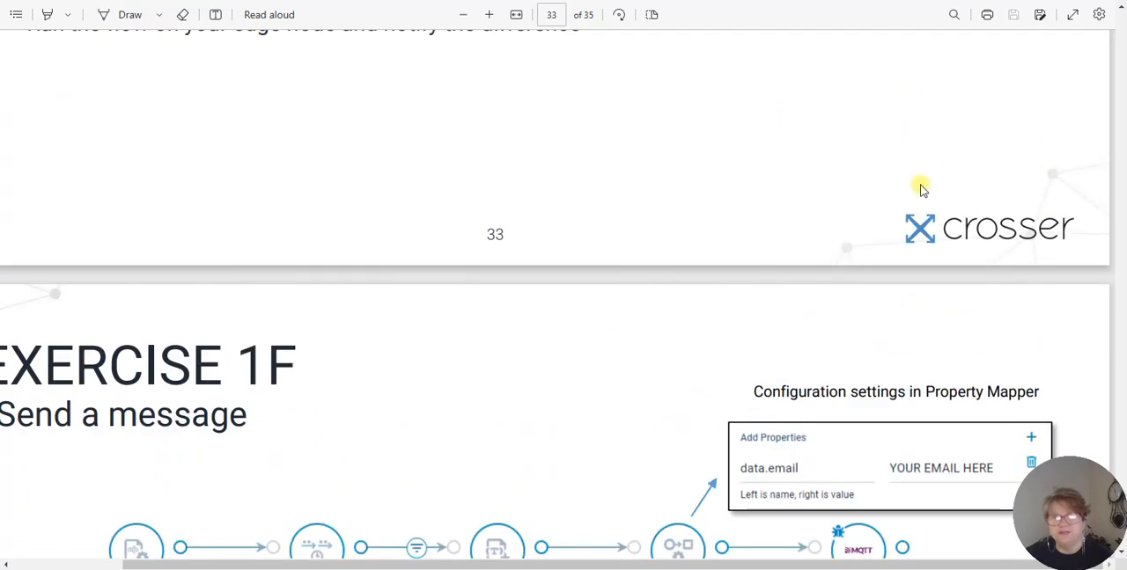
{"action": "mouse_move", "coordinate": [518, 148]}
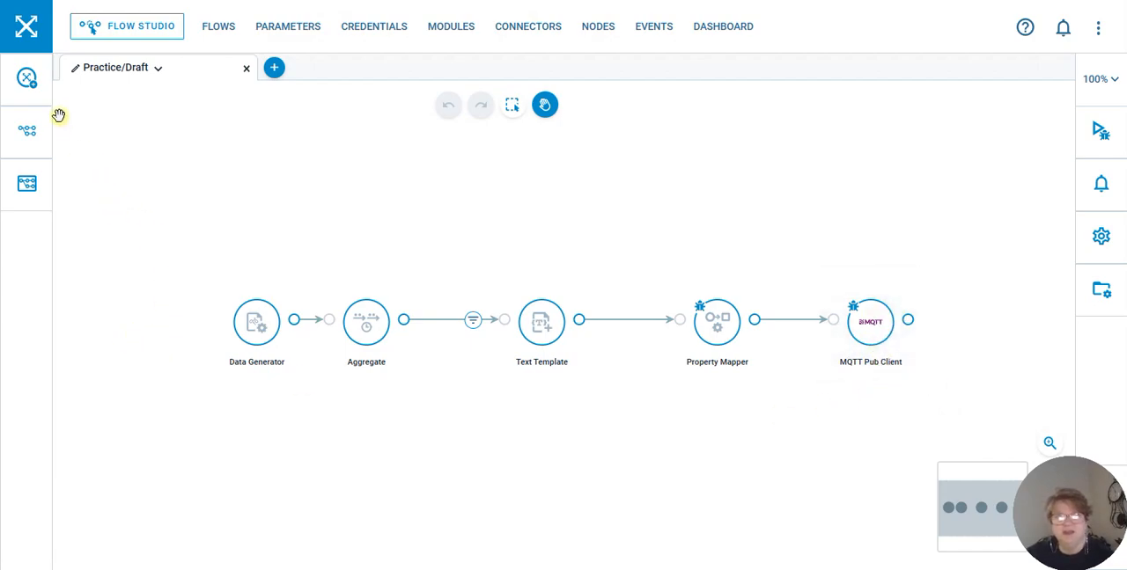
Search the Module Library for 'data' to list Data Generator and Data Mapper.
{"action": "left_click", "coordinate": [27, 131]}
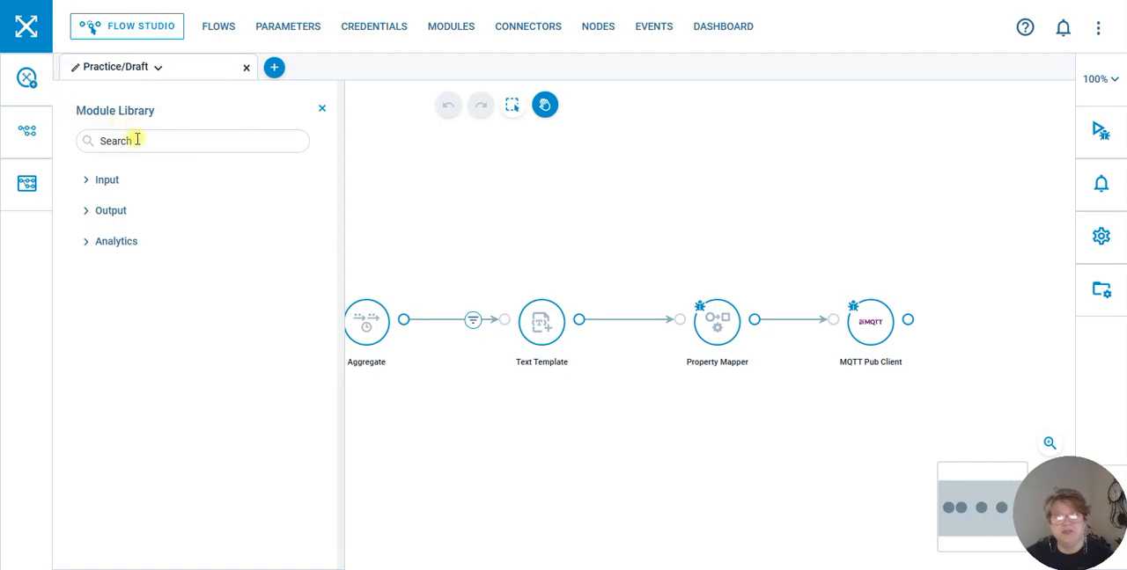
{"action": "type", "text": "d"}
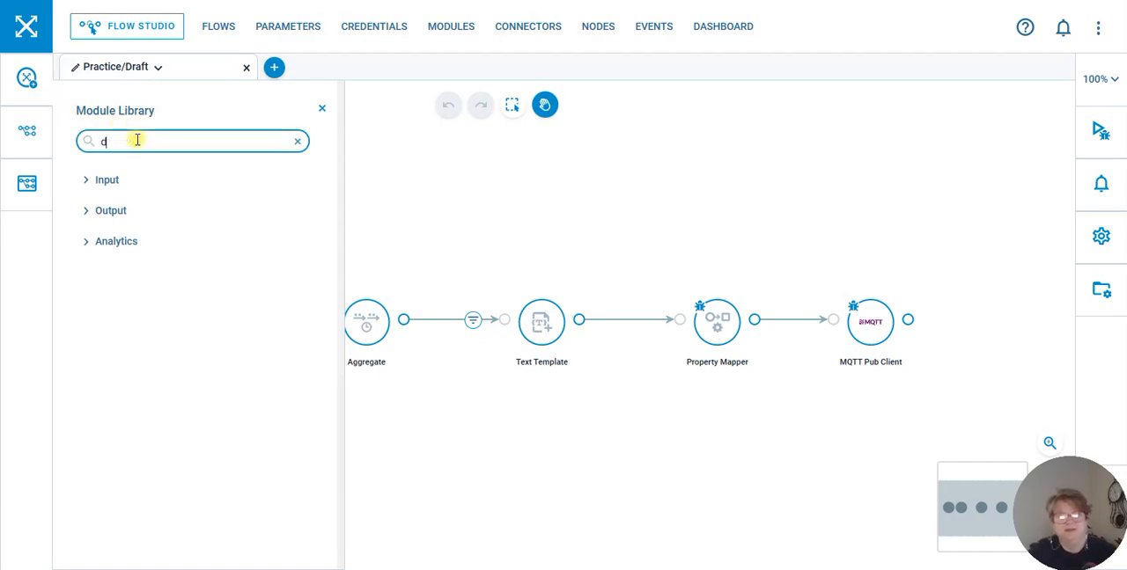
{"action": "type", "text": "ATA"}
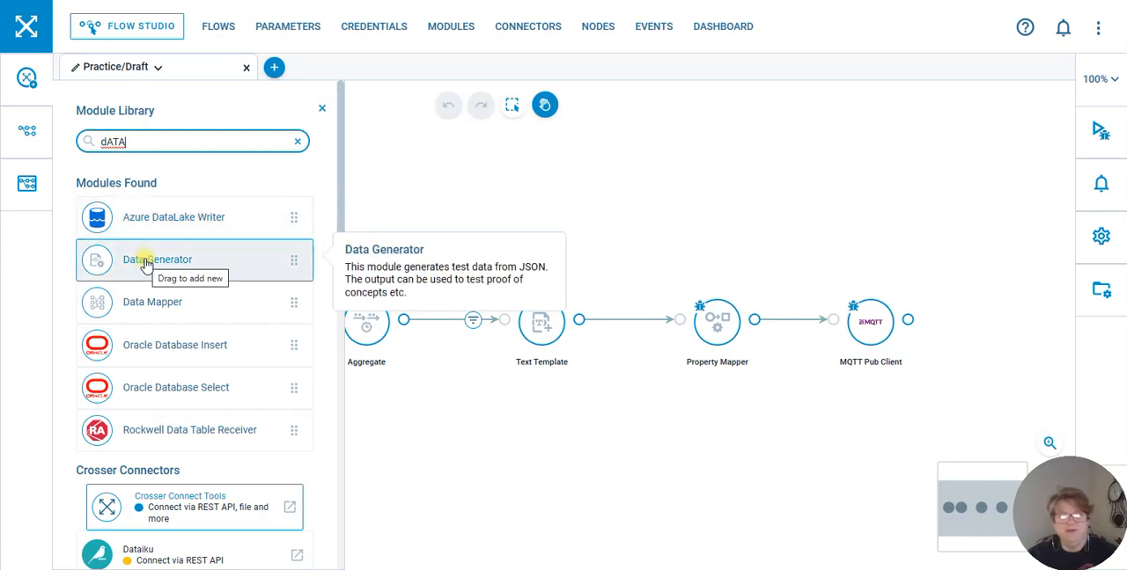
{"action": "mouse_move", "coordinate": [344, 264]}
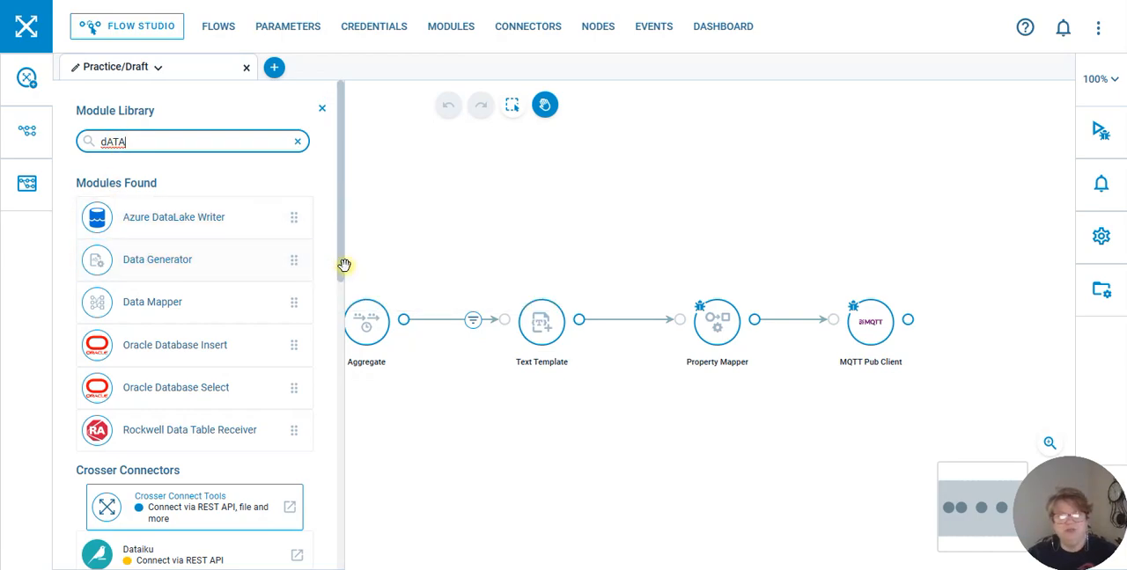
{"action": "mouse_move", "coordinate": [260, 259]}
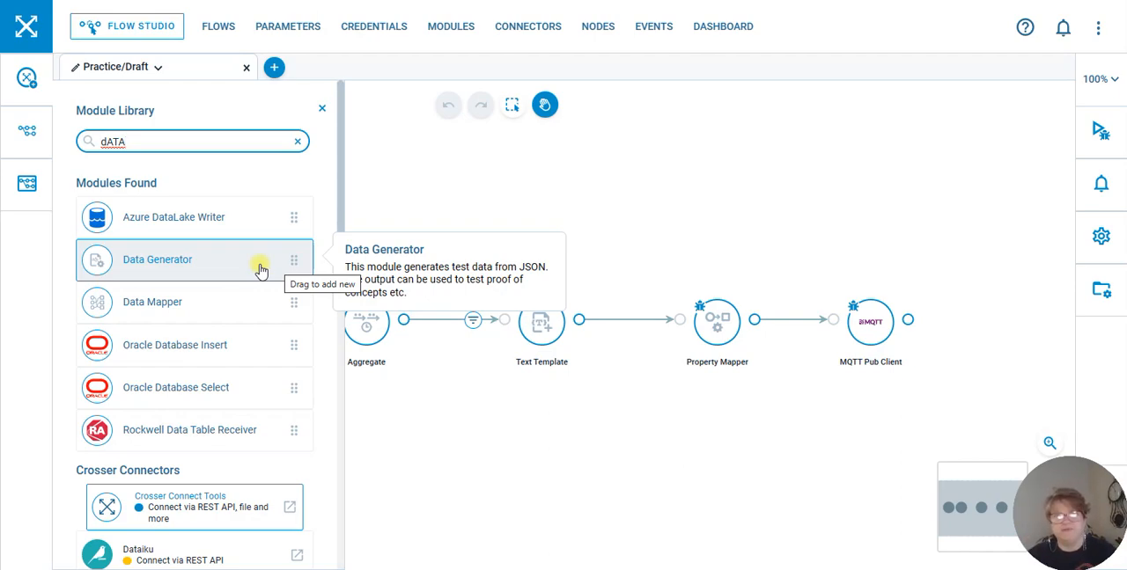
{"action": "mouse_move", "coordinate": [341, 379]}
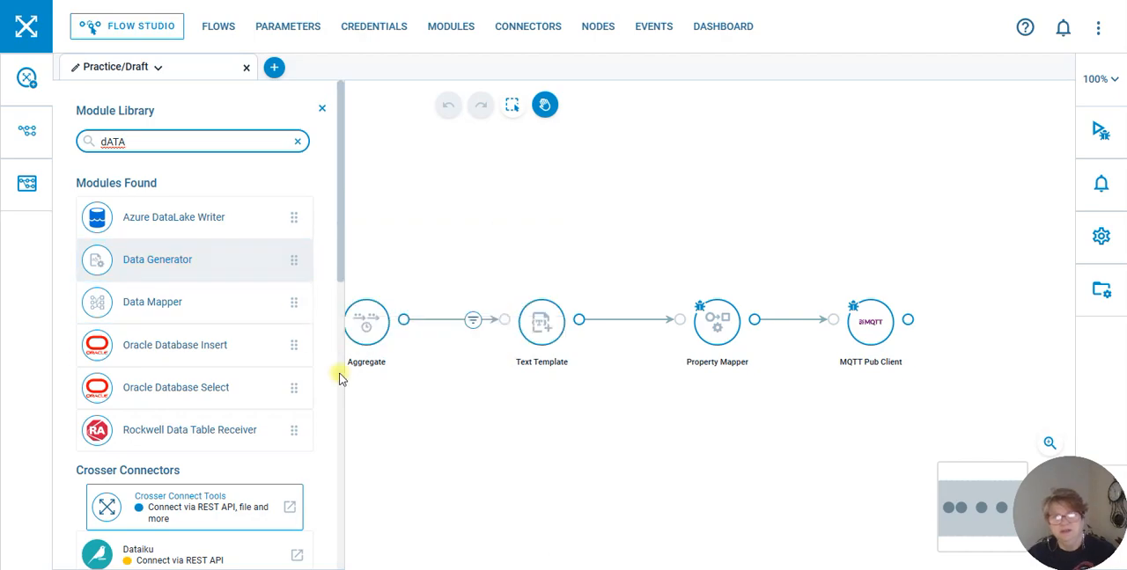
{"action": "mouse_move", "coordinate": [359, 407]}
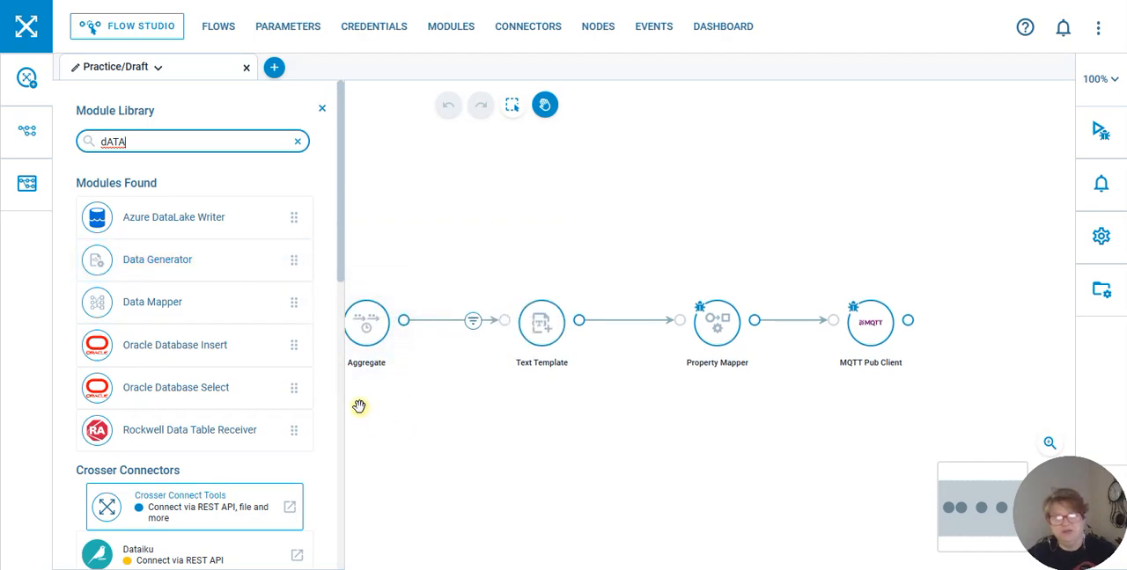
Review the Data Generator module settings and its Common queue-size and debug options.
{"action": "left_click", "coordinate": [321, 110]}
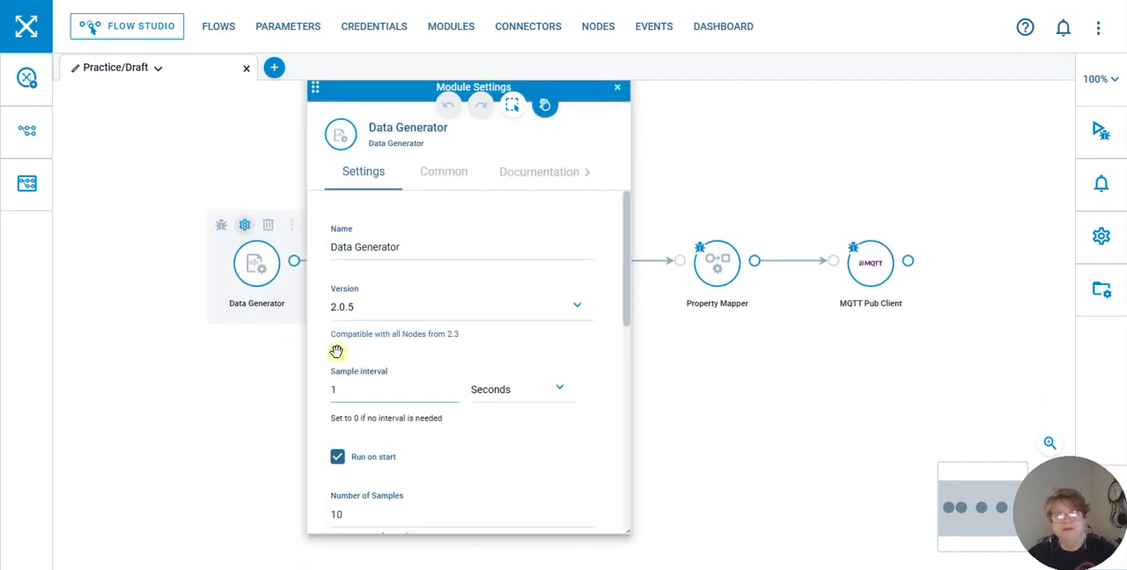
{"action": "scroll", "scroll_direction": "down", "scroll_amount": 3}
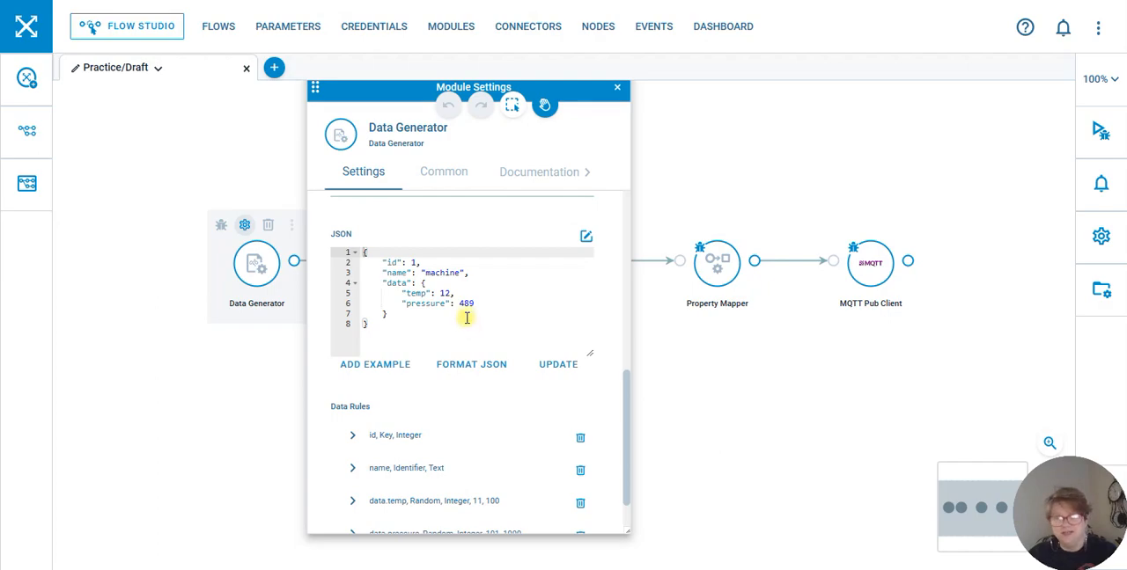
{"action": "scroll", "scroll_direction": "up", "scroll_amount": 3}
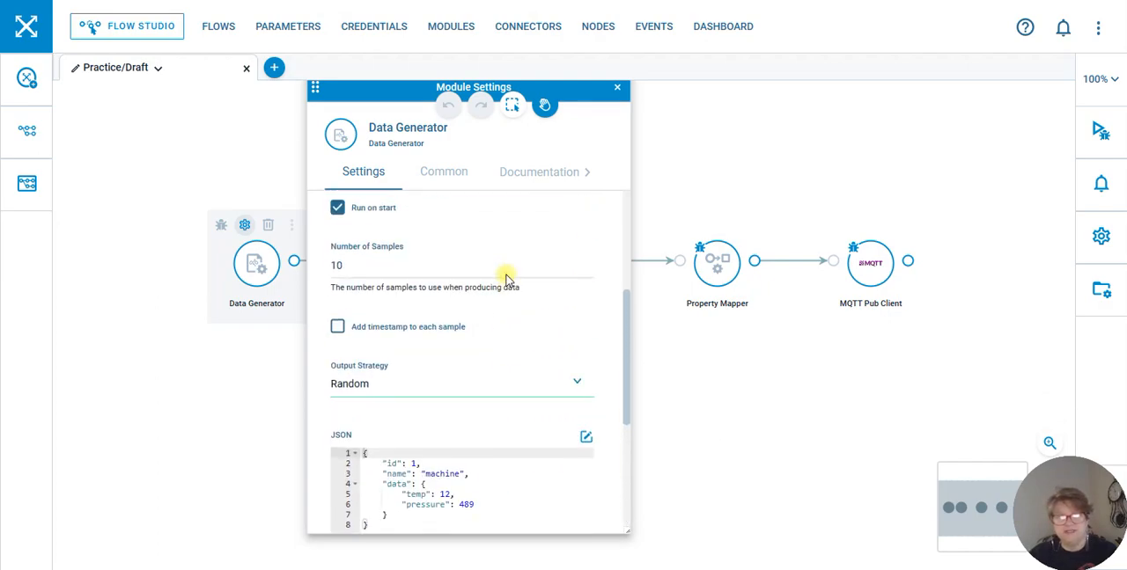
{"action": "scroll", "scroll_direction": "up", "scroll_amount": 3}
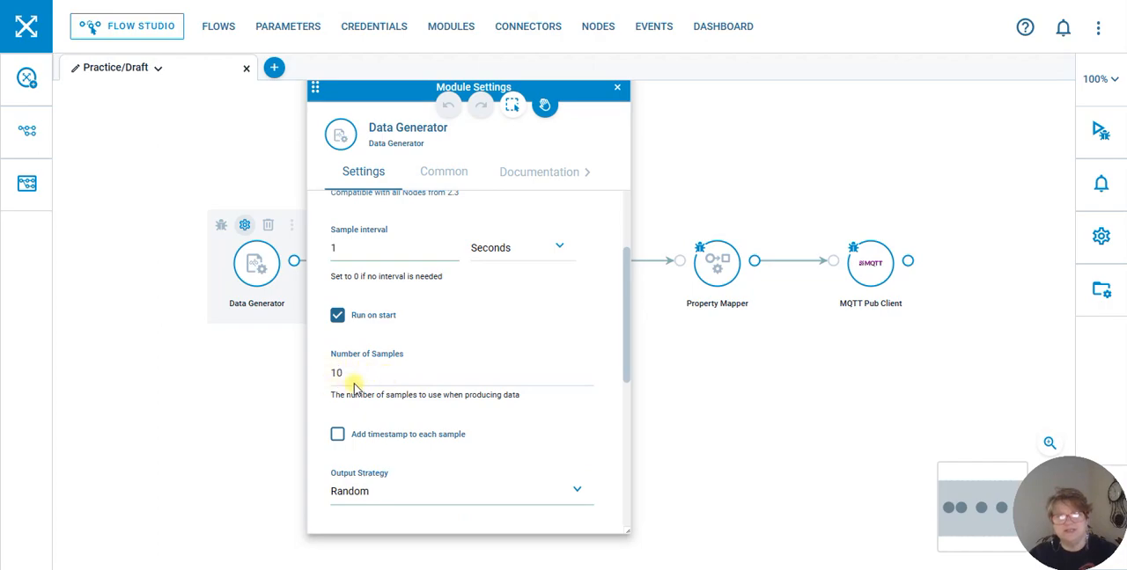
{"action": "mouse_move", "coordinate": [560, 313]}
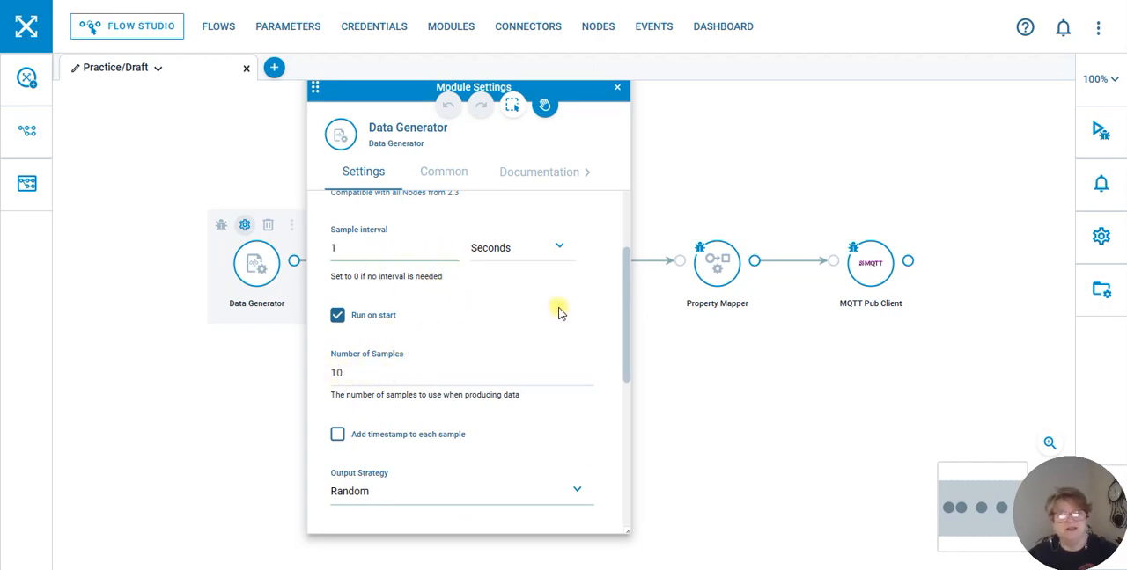
{"action": "left_click", "coordinate": [444, 173]}
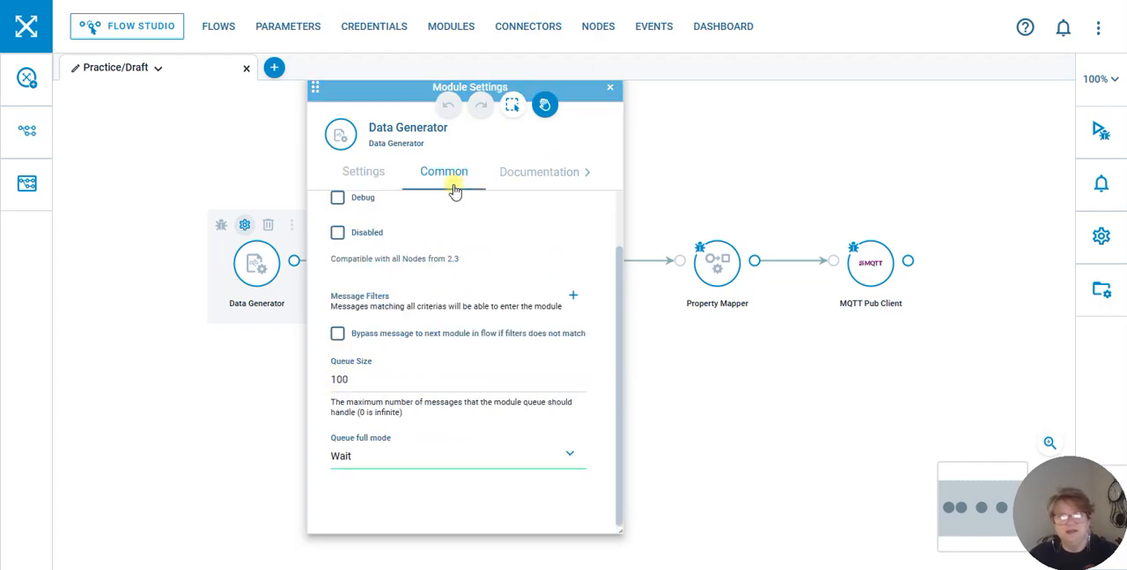
{"action": "scroll", "scroll_direction": "up", "scroll_amount": 3}
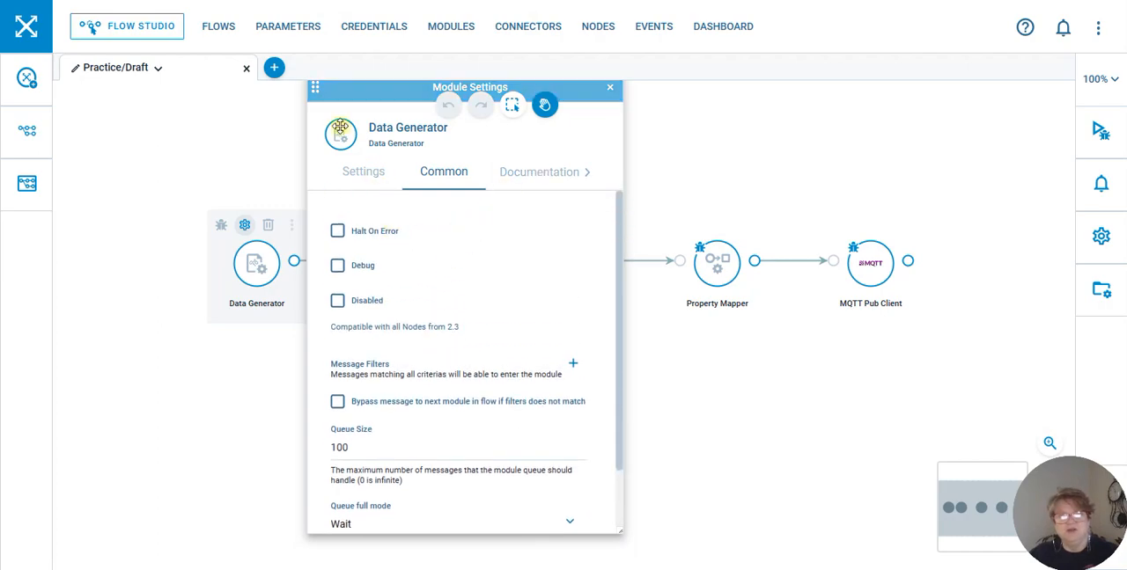
Review the Aggregate module's 10-second time mode and count 100 across Settings and Common.
{"action": "left_click", "coordinate": [609, 88]}
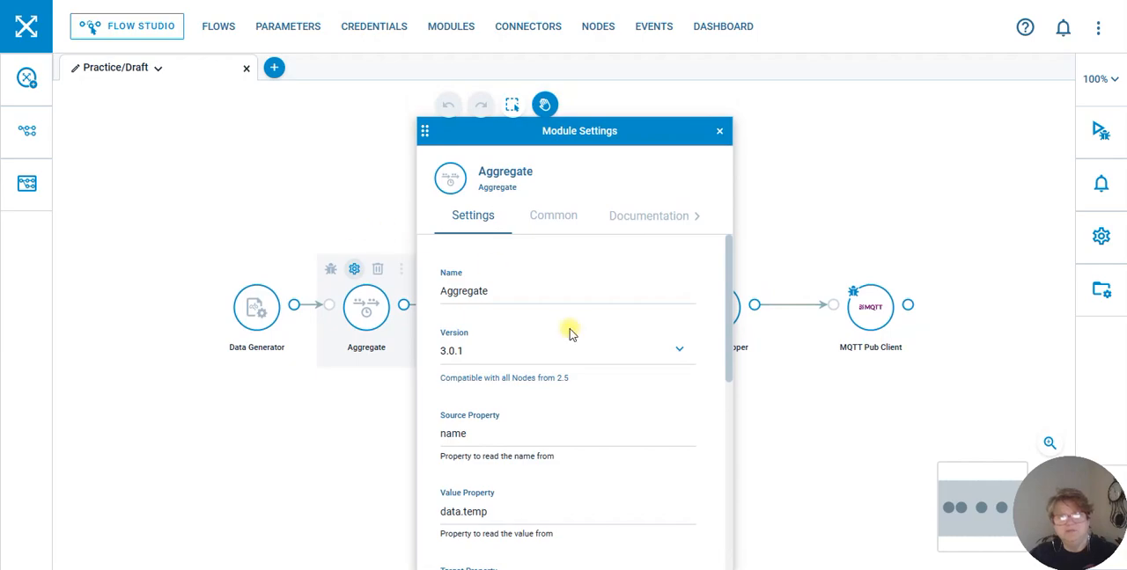
{"action": "scroll", "scroll_direction": "down", "scroll_amount": 3}
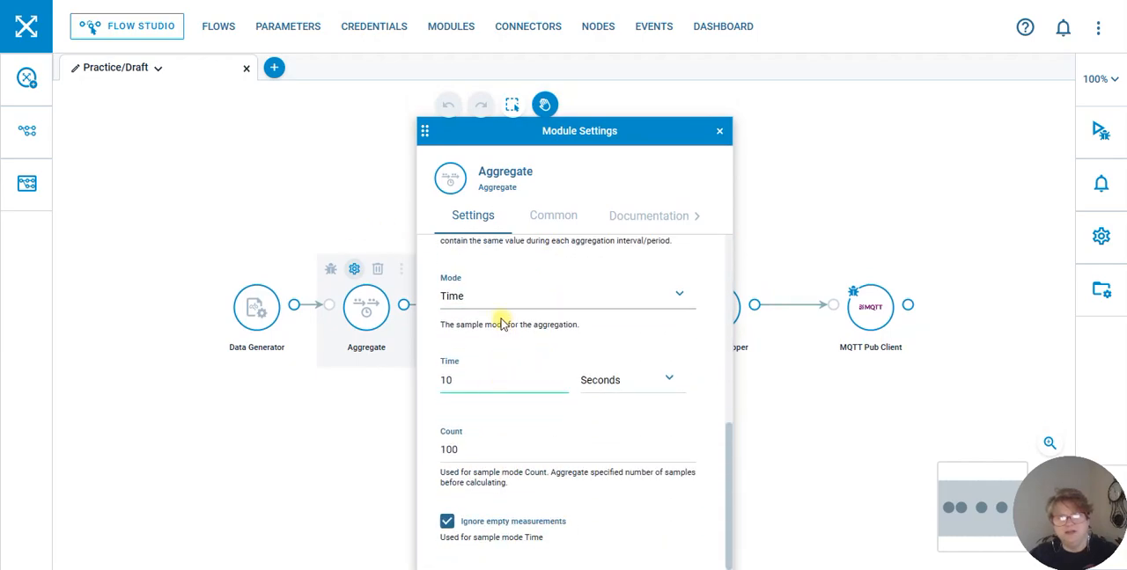
{"action": "mouse_move", "coordinate": [588, 419]}
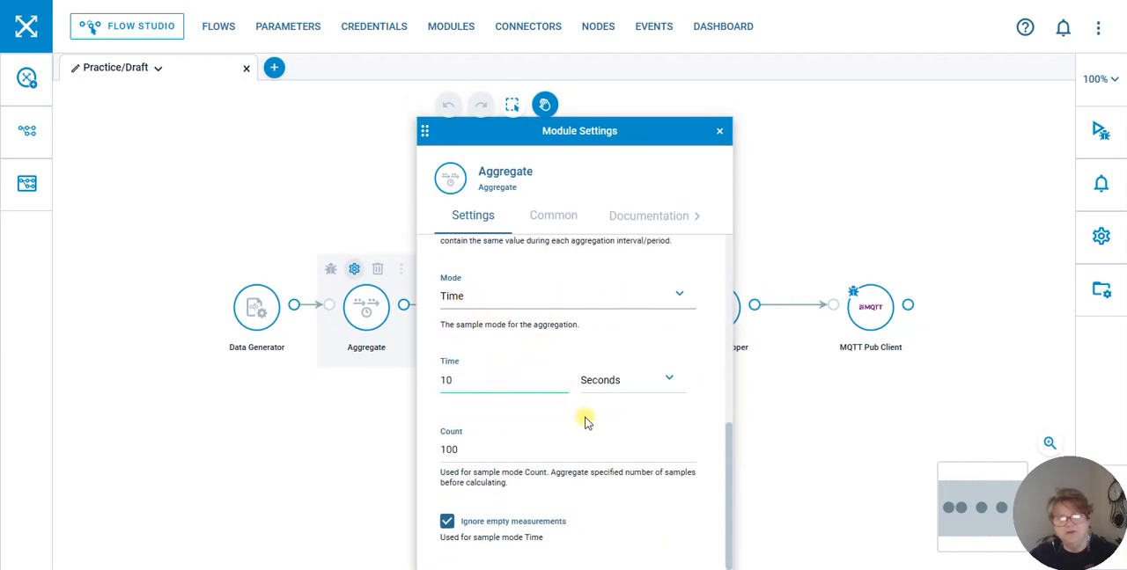
{"action": "scroll", "scroll_direction": "up", "scroll_amount": 3}
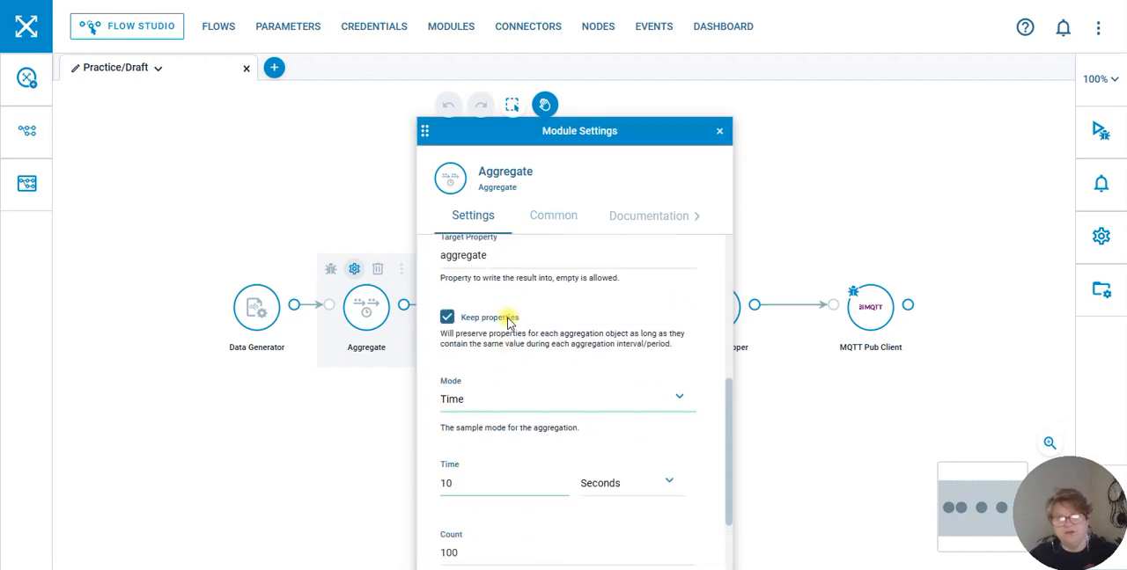
{"action": "scroll", "scroll_direction": "up", "scroll_amount": 3}
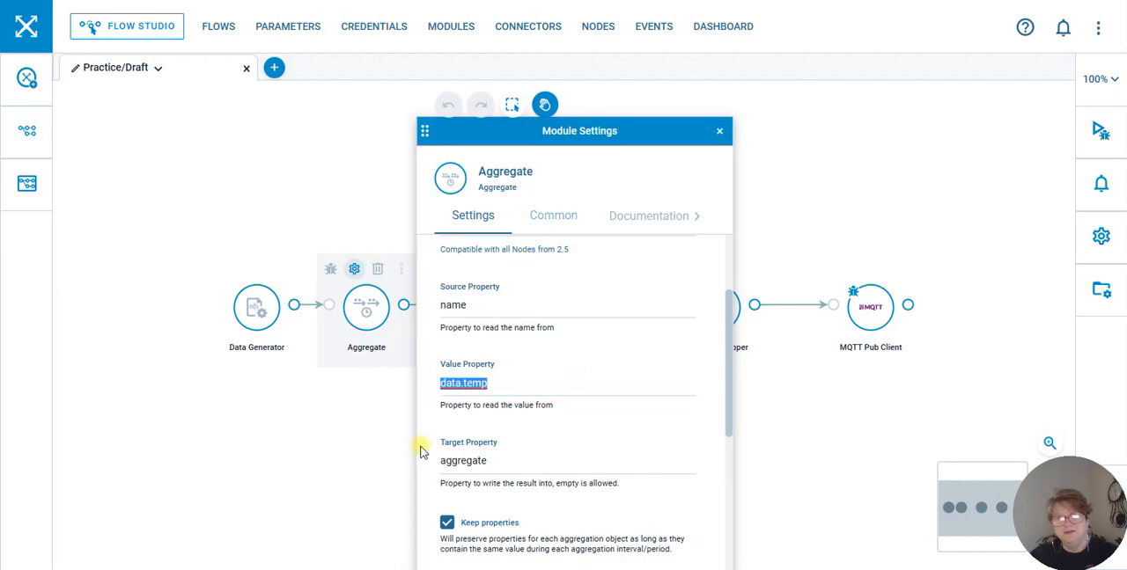
{"action": "left_click", "coordinate": [553, 215]}
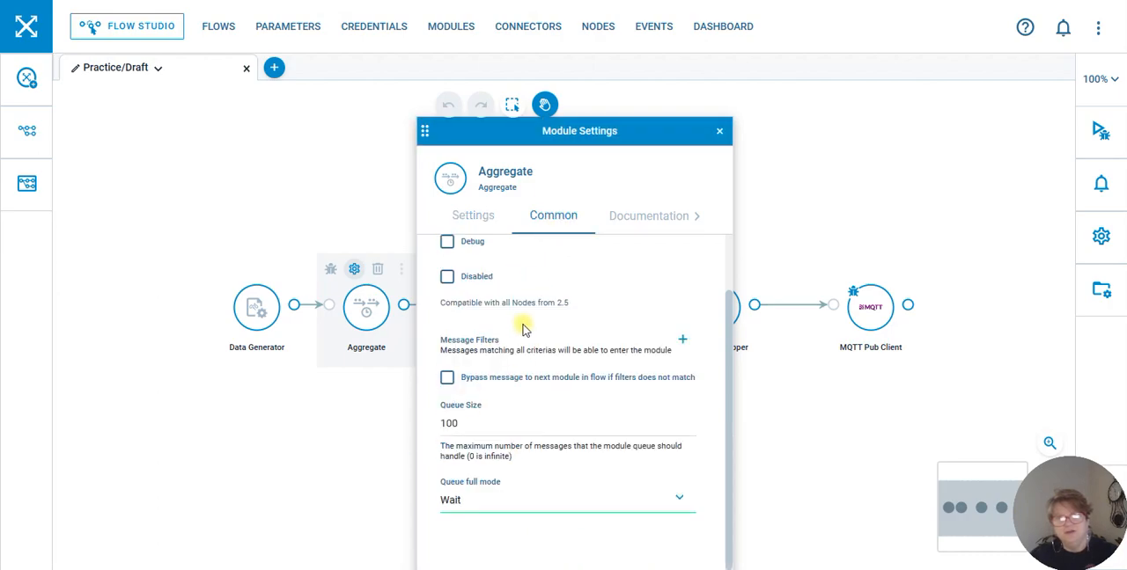
{"action": "mouse_move", "coordinate": [616, 225]}
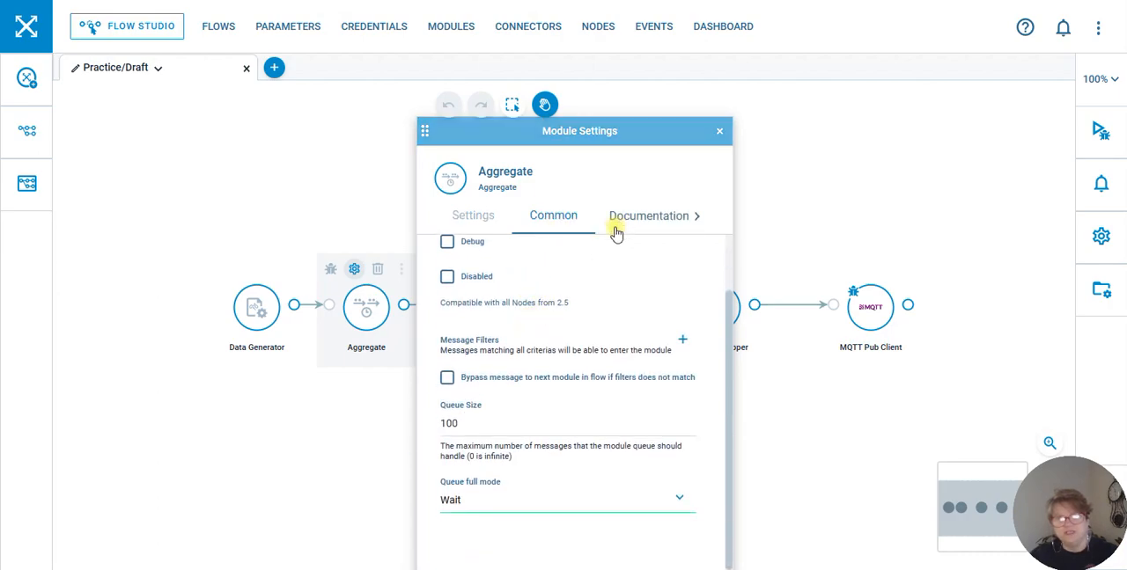
{"action": "left_click", "coordinate": [472, 215]}
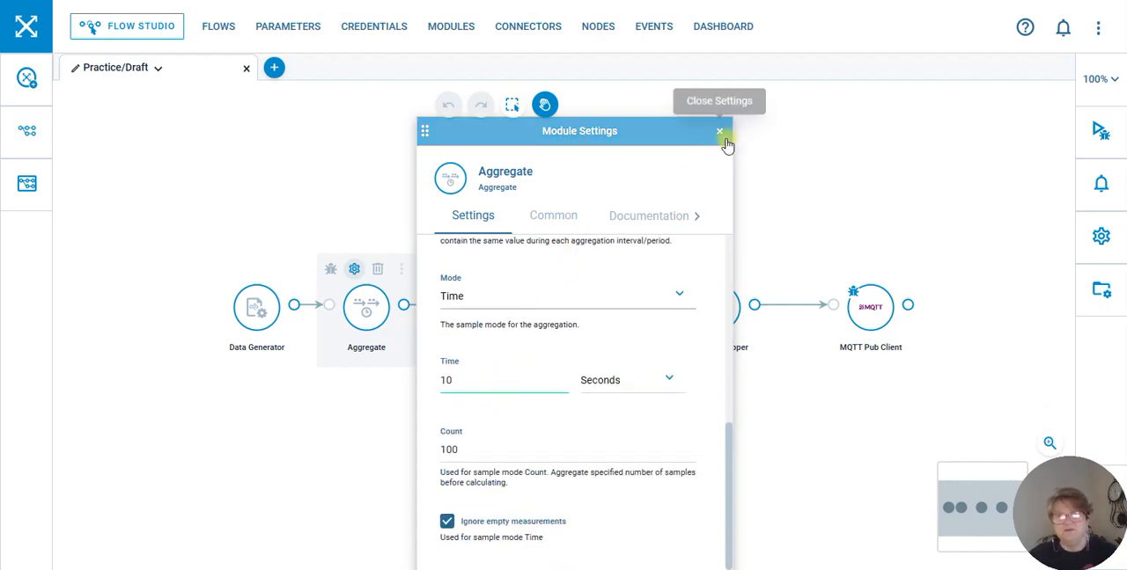
Review the Text Template settings and its machine-1 message filter, then close them.
{"action": "left_click", "coordinate": [720, 130]}
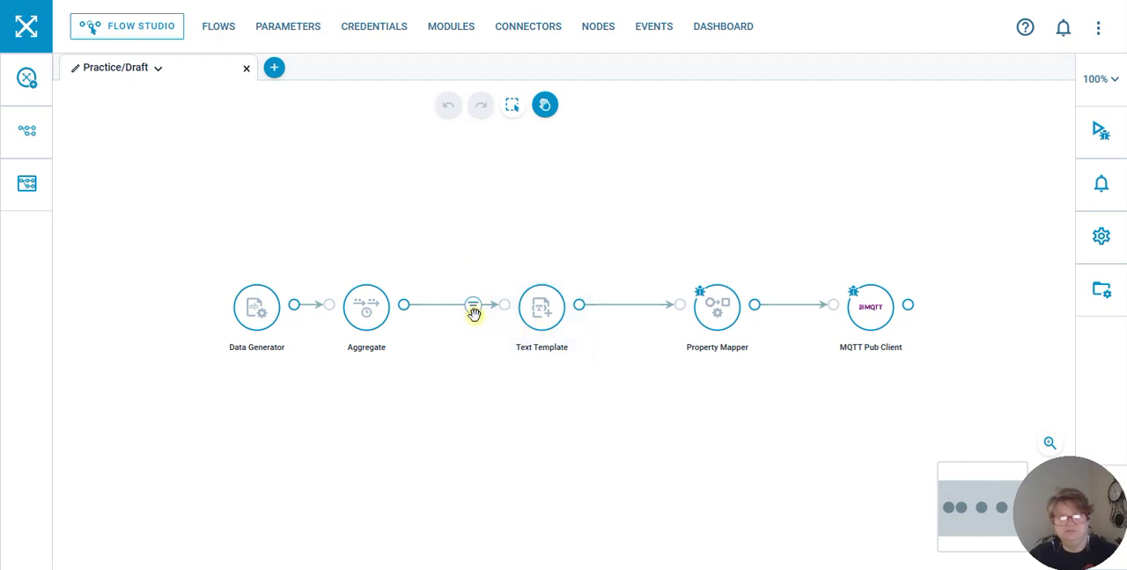
{"action": "left_click", "coordinate": [542, 306]}
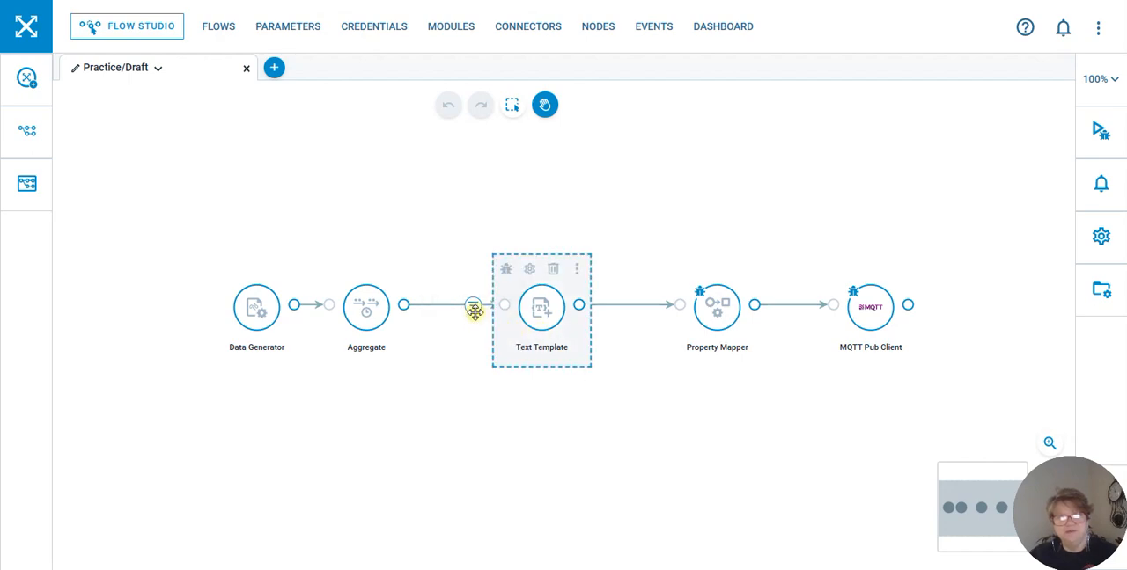
{"action": "left_click", "coordinate": [528, 268]}
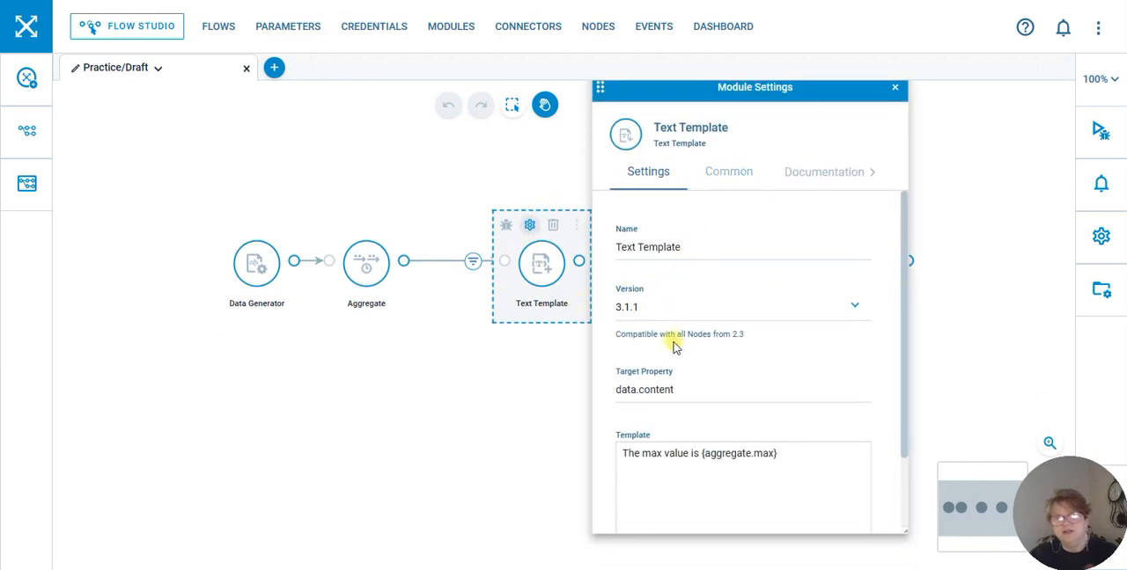
{"action": "scroll", "scroll_direction": "down", "scroll_amount": 3}
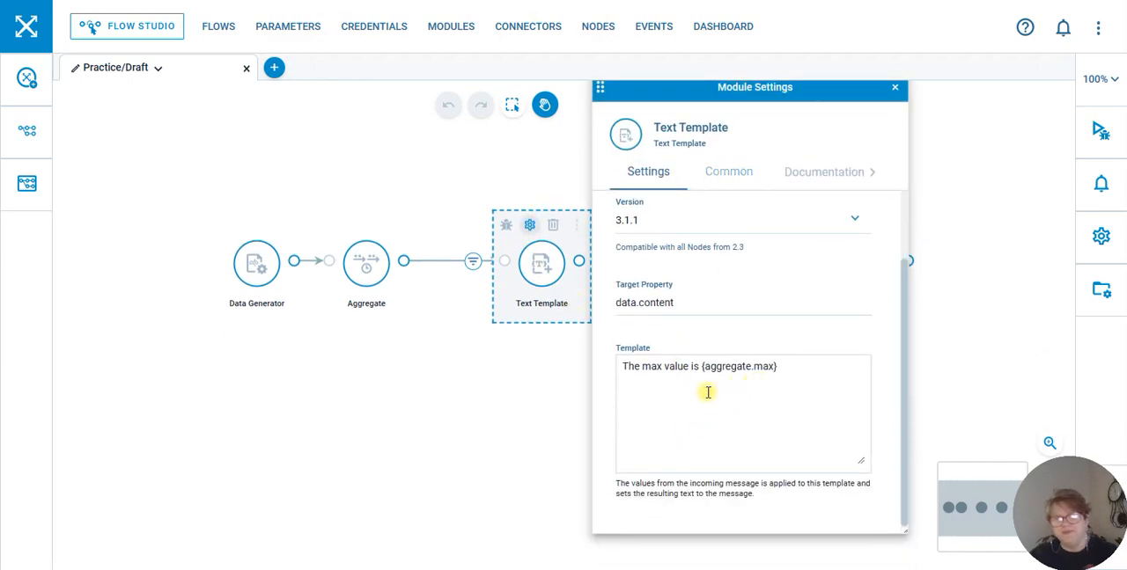
{"action": "mouse_move", "coordinate": [763, 377]}
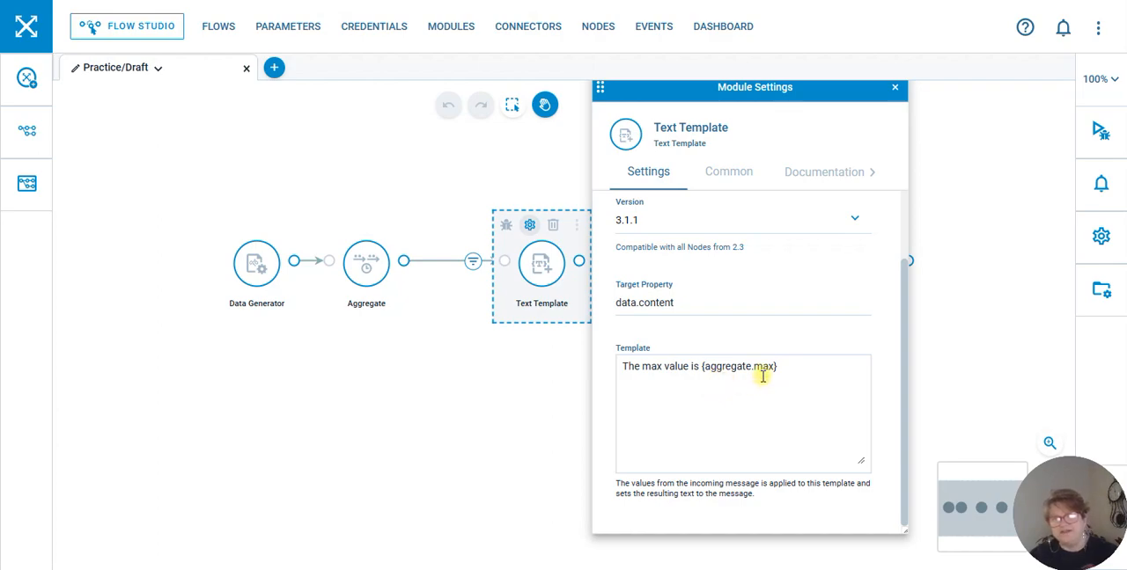
{"action": "mouse_move", "coordinate": [824, 198]}
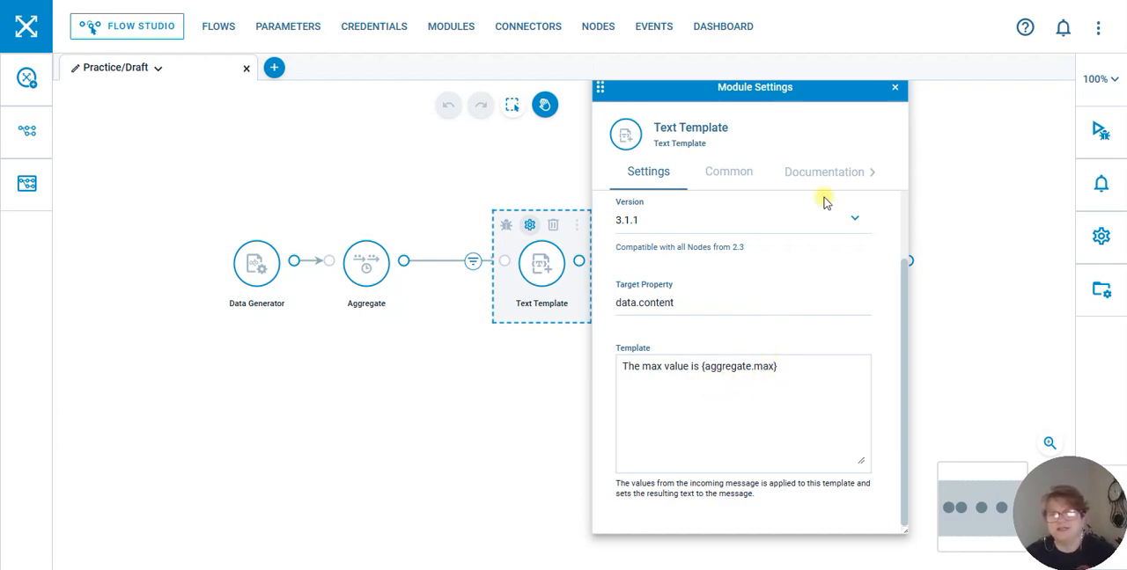
{"action": "left_click", "coordinate": [895, 88]}
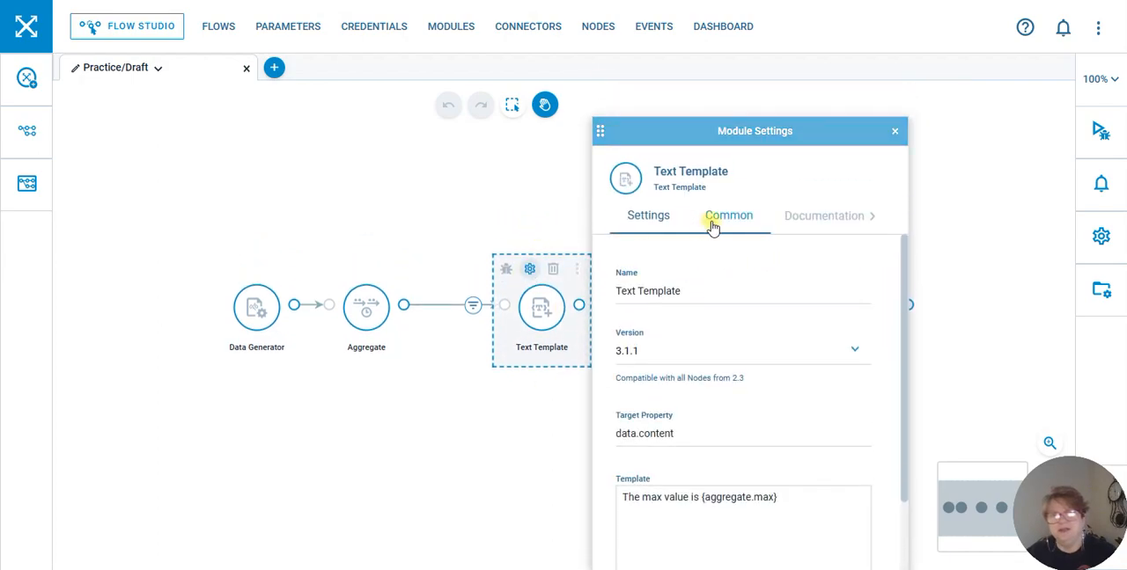
{"action": "left_click", "coordinate": [729, 215]}
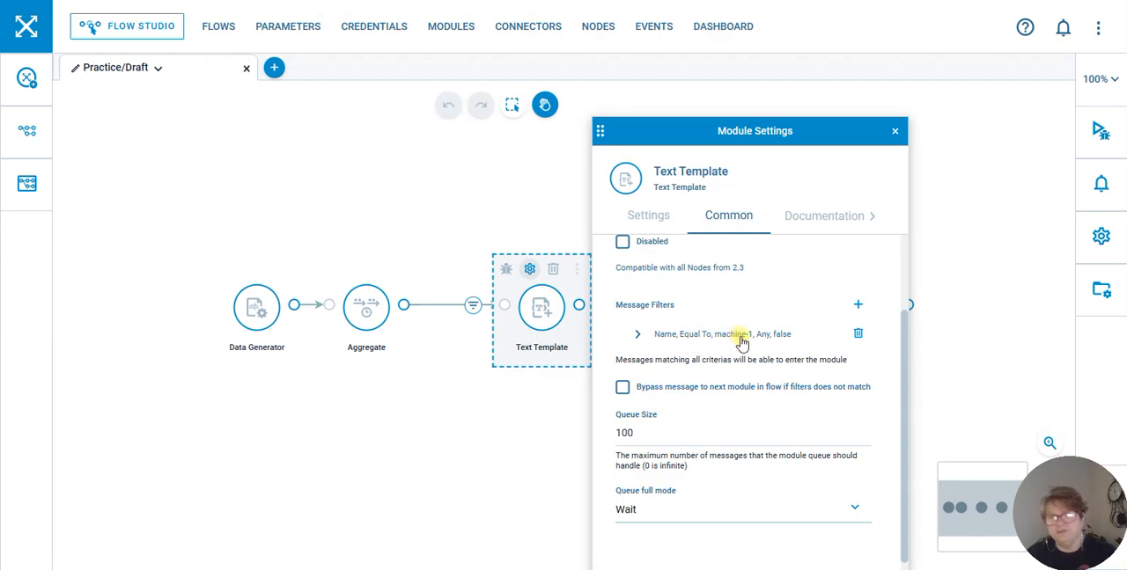
{"action": "left_click", "coordinate": [637, 334]}
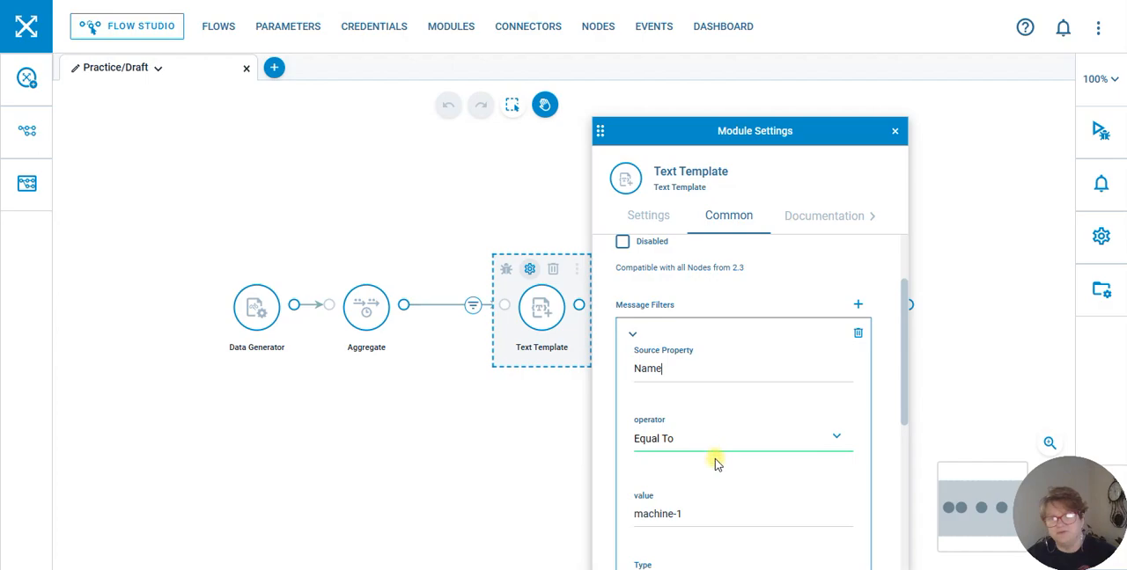
{"action": "scroll", "scroll_direction": "down", "scroll_amount": 3}
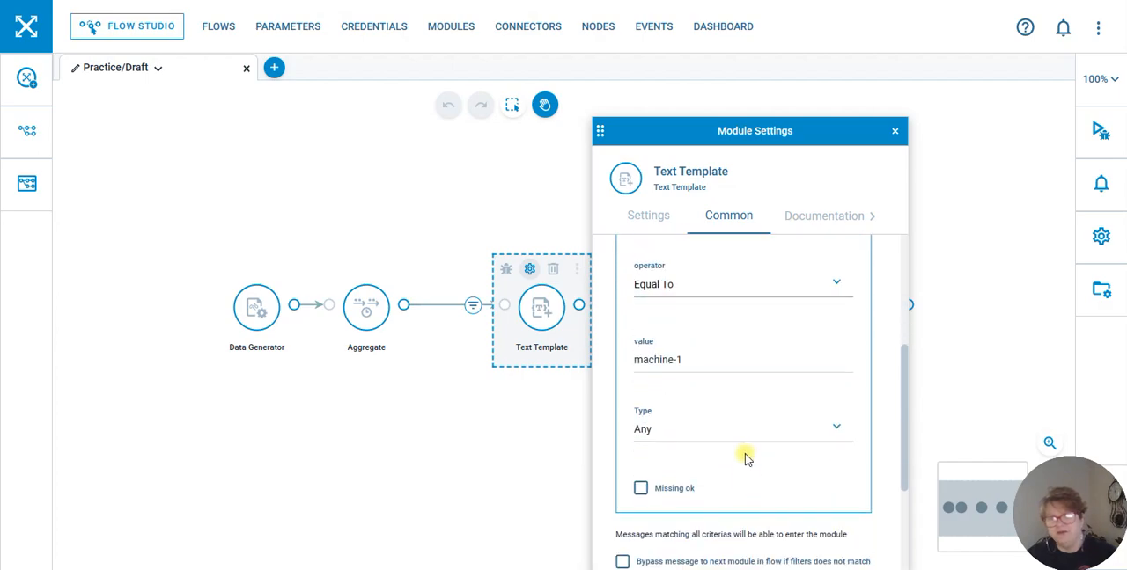
{"action": "mouse_move", "coordinate": [895, 130]}
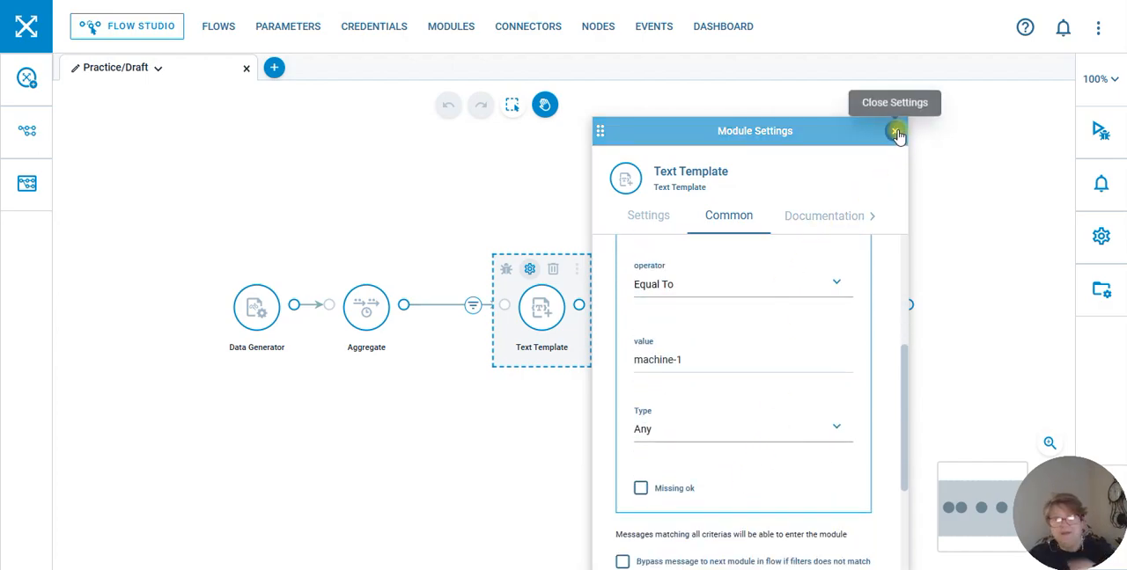
{"action": "left_click", "coordinate": [895, 130]}
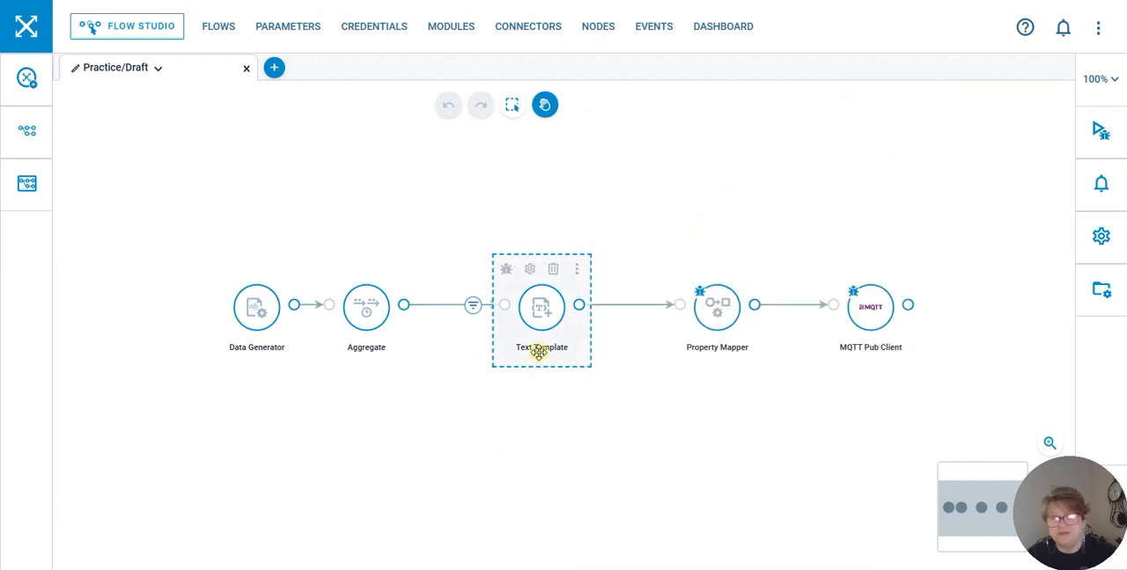
{"action": "mouse_move", "coordinate": [708, 368]}
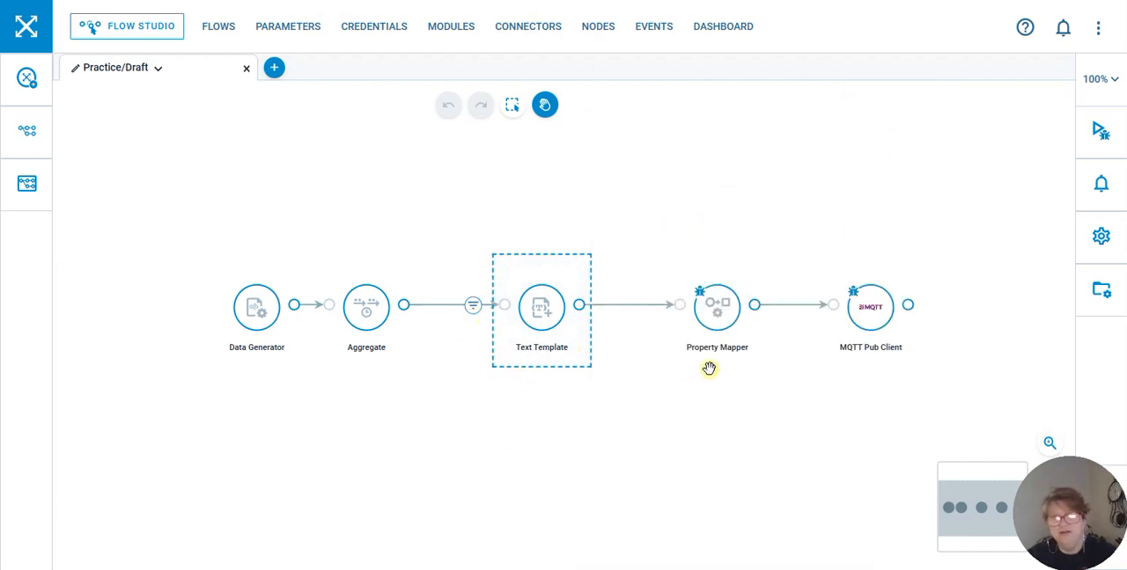
Review the Property Mapper settings with the added data.email property and close them.
{"action": "left_click", "coordinate": [717, 306]}
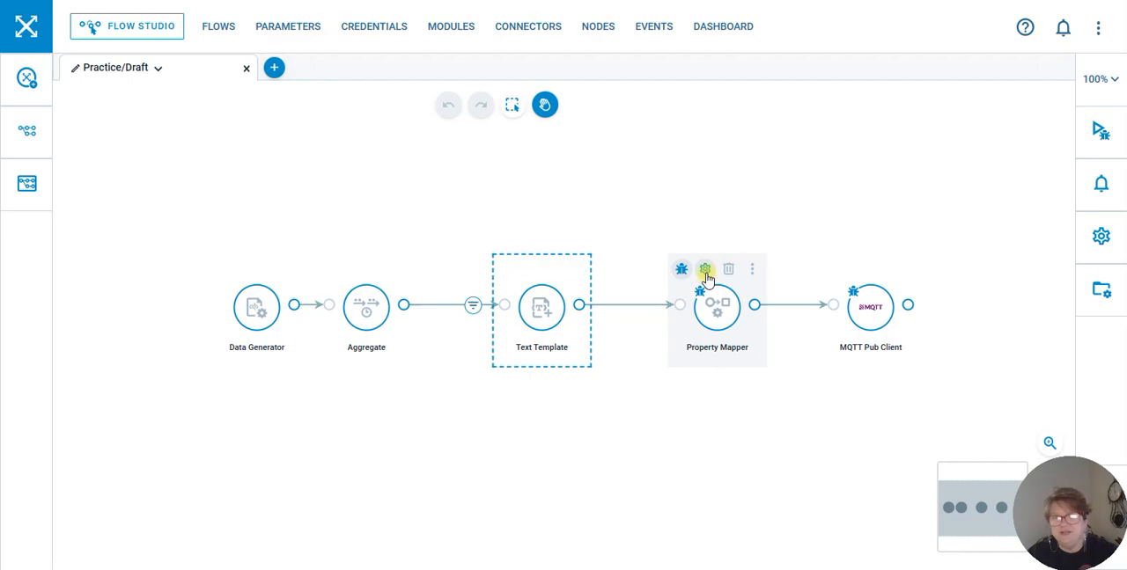
{"action": "left_click", "coordinate": [705, 270]}
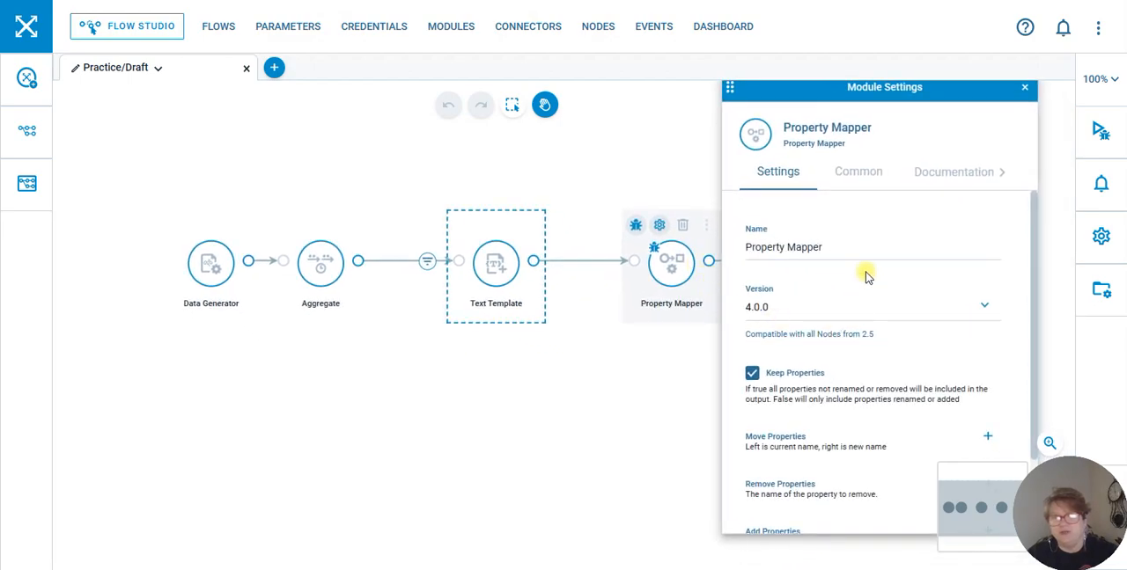
{"action": "scroll", "scroll_direction": "down", "scroll_amount": 3}
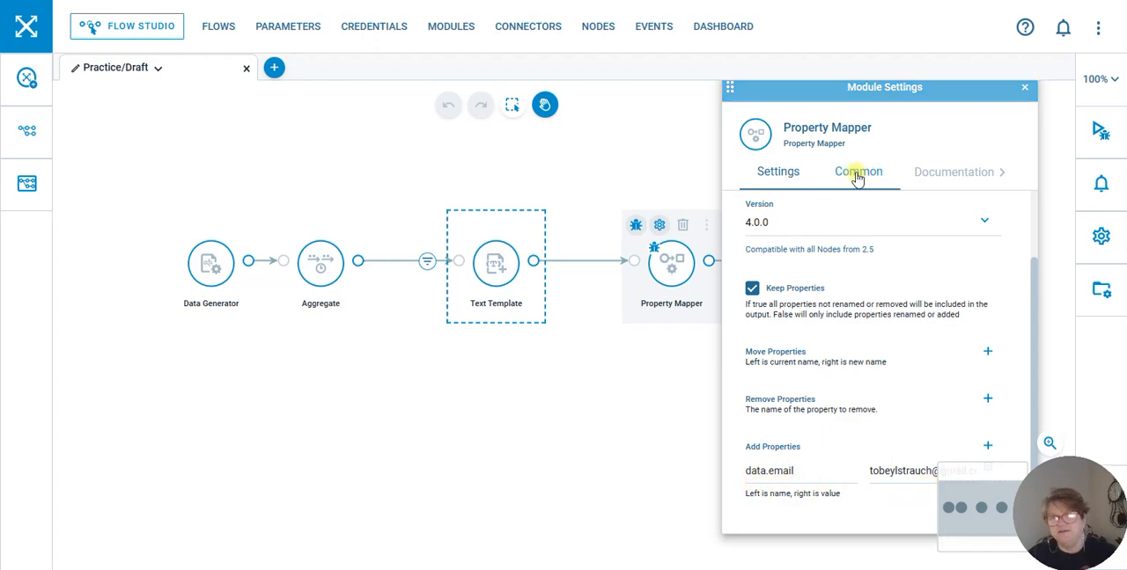
{"action": "left_click", "coordinate": [1025, 88]}
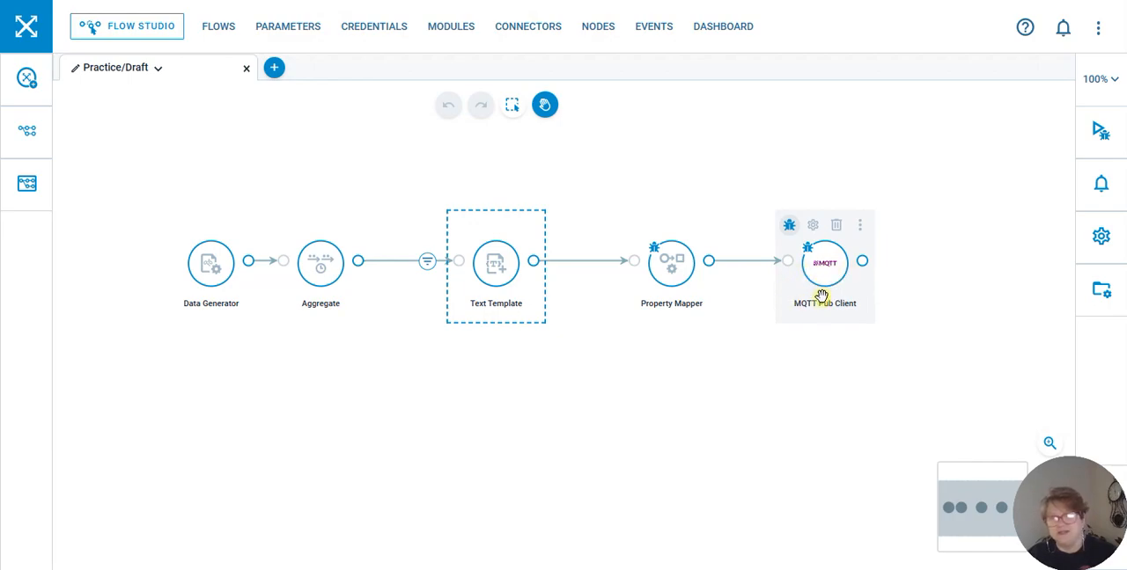
{"action": "mouse_move", "coordinate": [855, 315]}
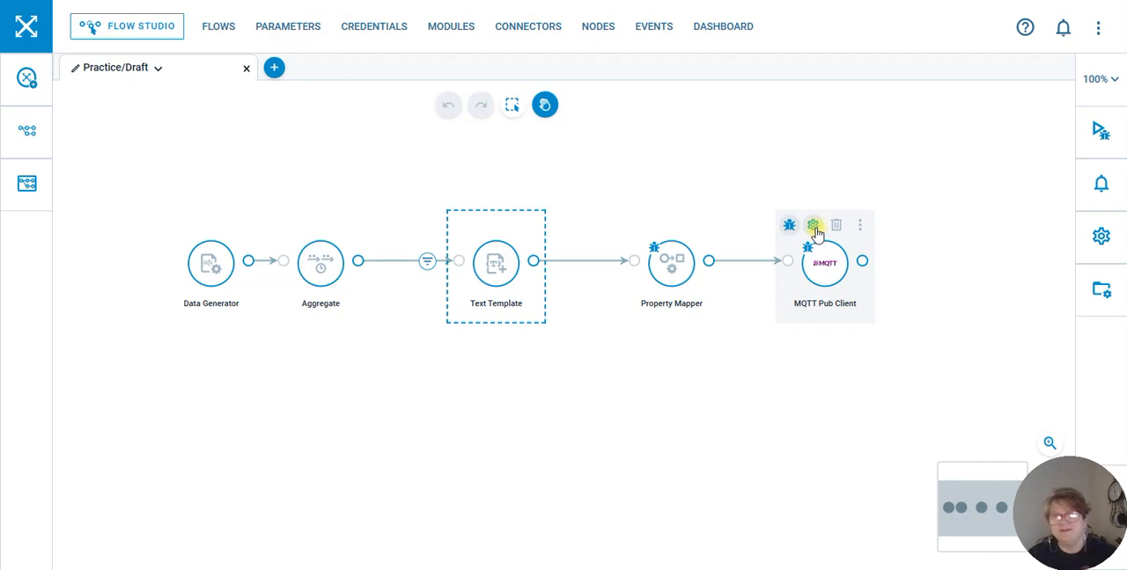
Connect the Test & Debug session to sandbox 2.5.6-x64.
{"action": "left_click", "coordinate": [815, 373]}
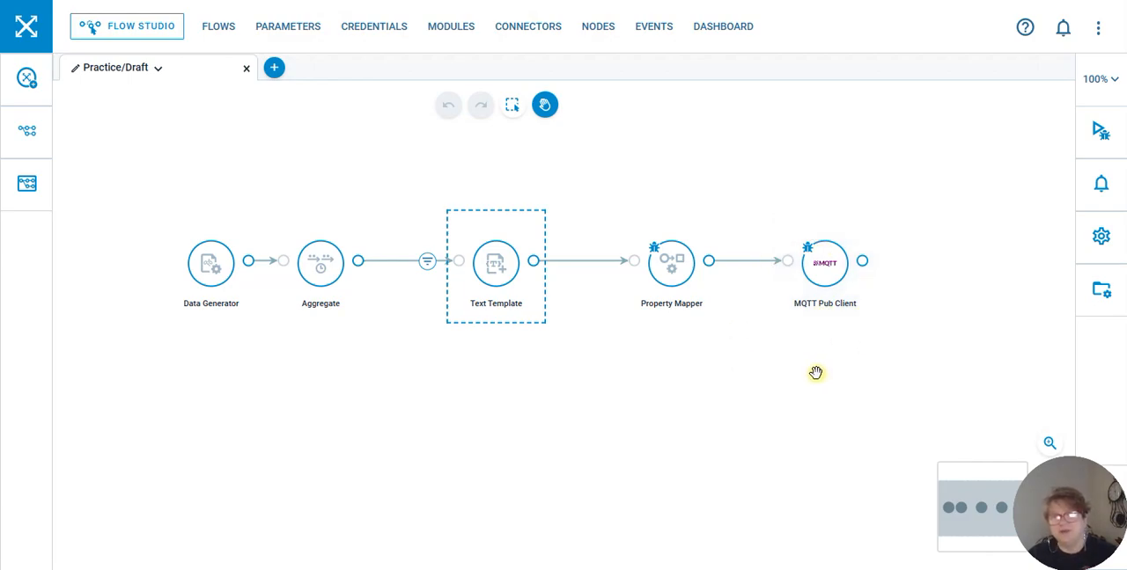
{"action": "mouse_move", "coordinate": [690, 407]}
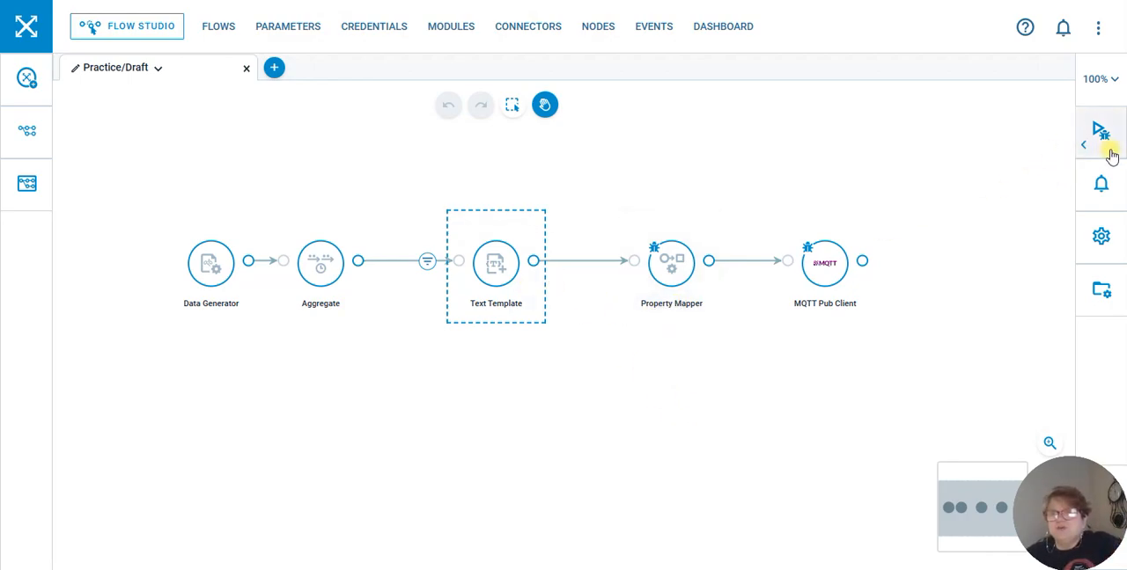
{"action": "left_click", "coordinate": [1102, 130]}
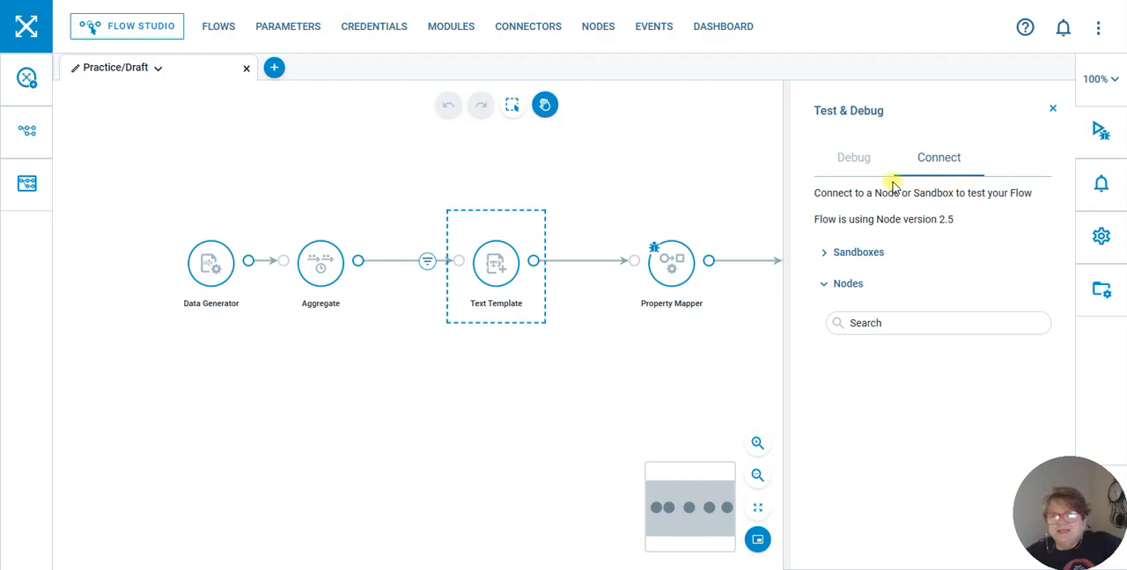
{"action": "left_click", "coordinate": [858, 254]}
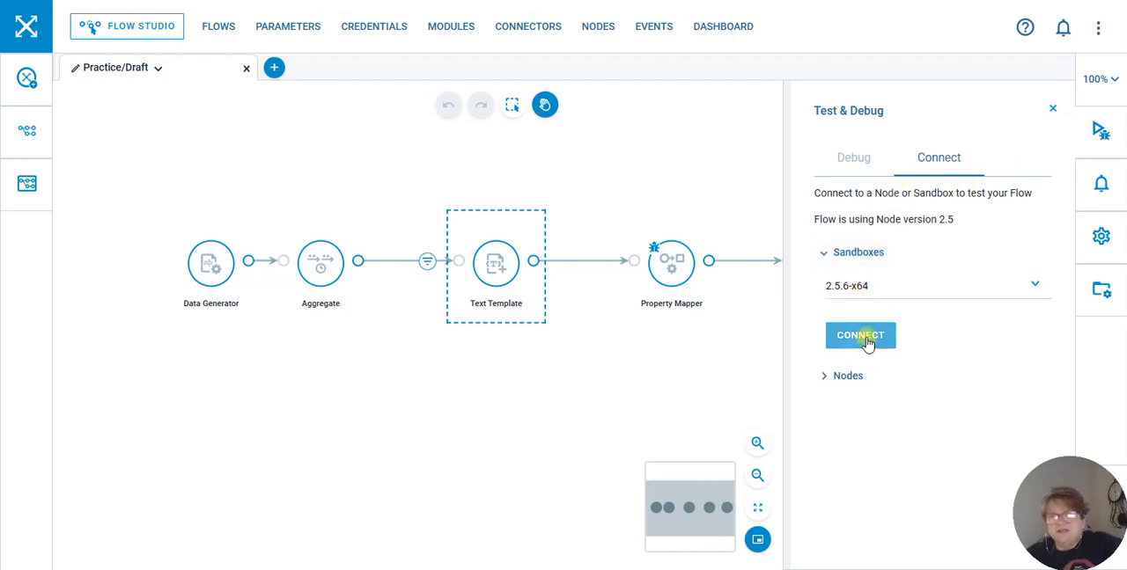
{"action": "left_click", "coordinate": [859, 335]}
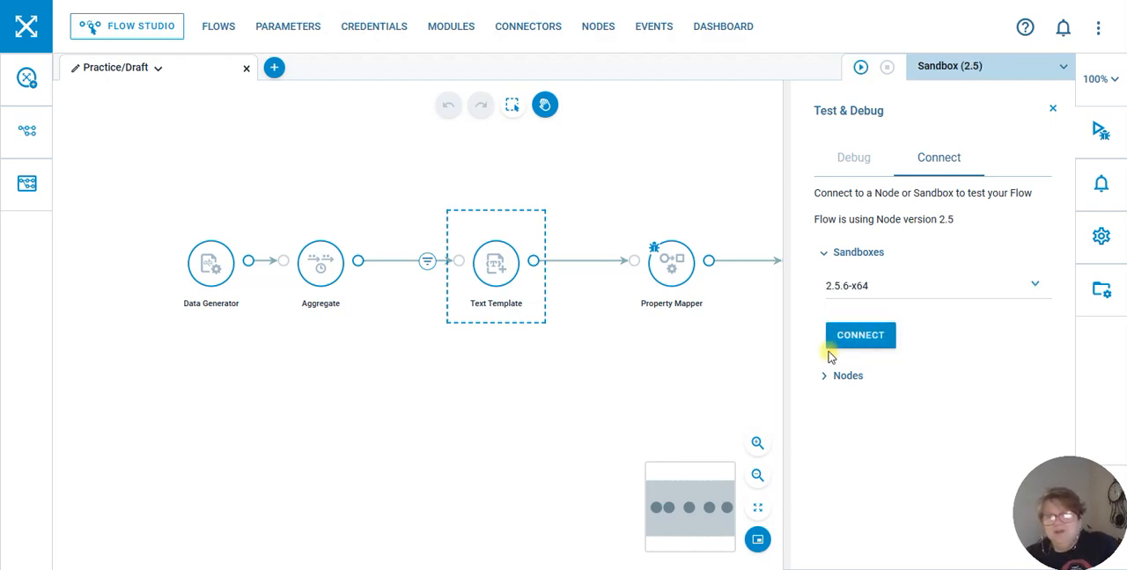
{"action": "mouse_move", "coordinate": [859, 67]}
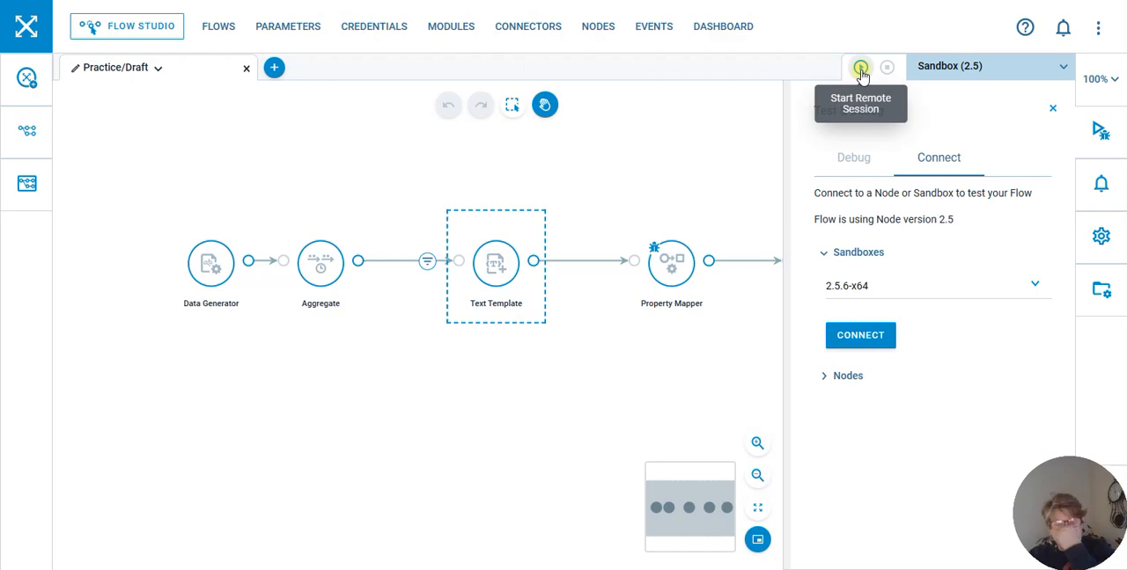
Clear the old messages in the Debug log so it reports the flow is not running.
{"action": "left_click", "coordinate": [852, 157]}
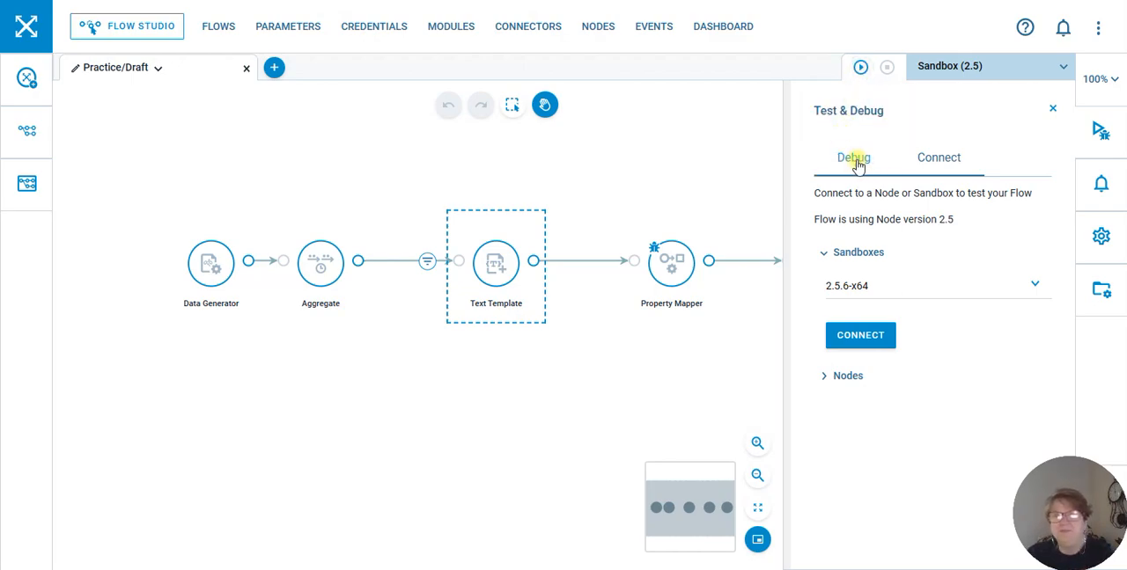
{"action": "left_click", "coordinate": [859, 67]}
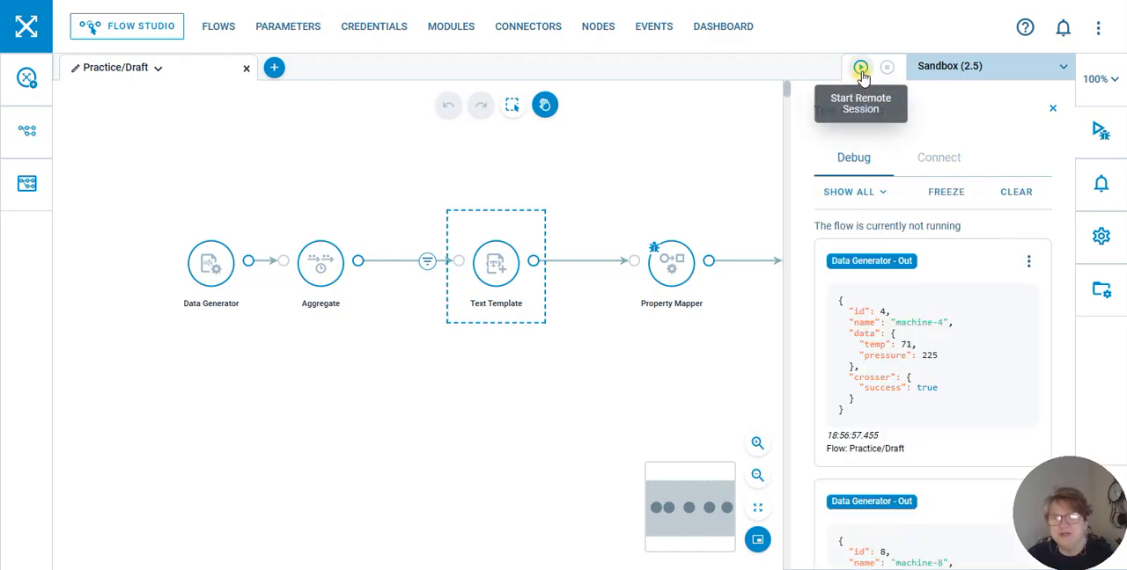
{"action": "left_click", "coordinate": [1015, 192]}
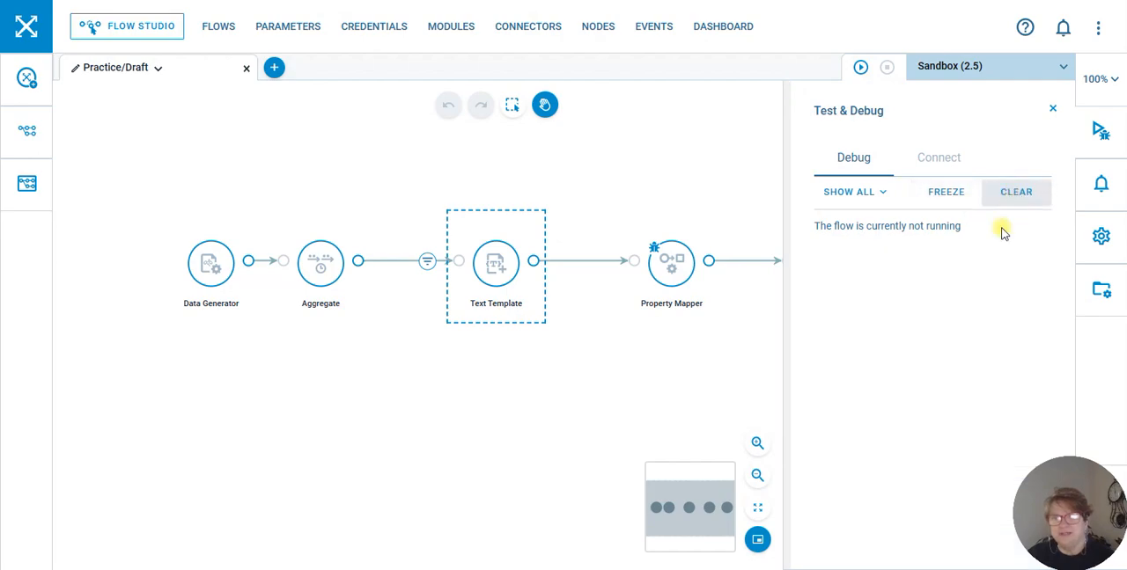
{"action": "mouse_move", "coordinate": [860, 67]}
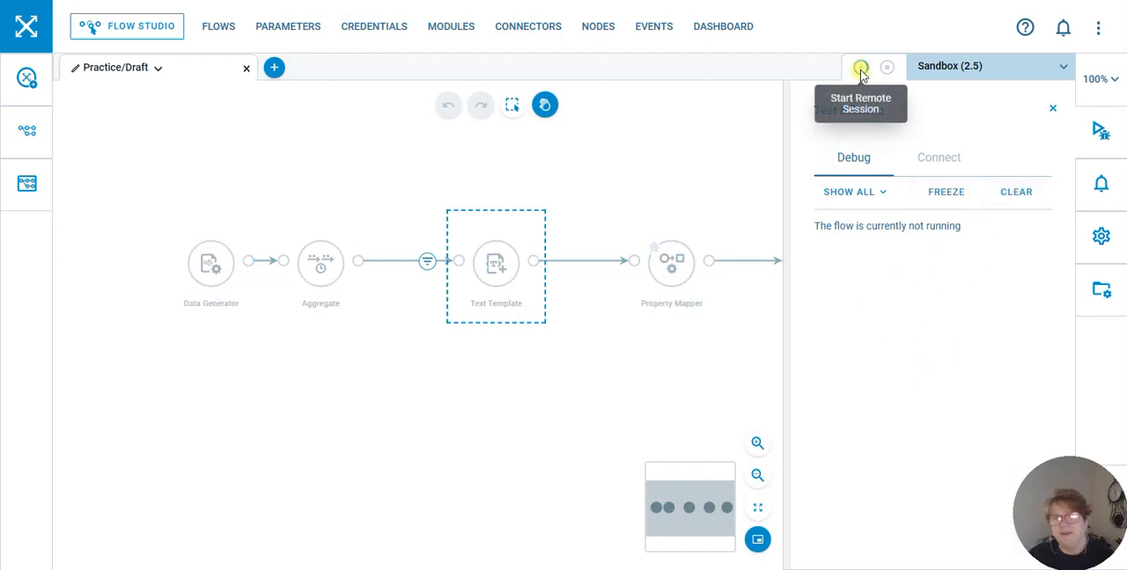
Start the remote session and read the MQTT Pub Client - Out message in the debug log.
{"action": "left_click", "coordinate": [859, 67]}
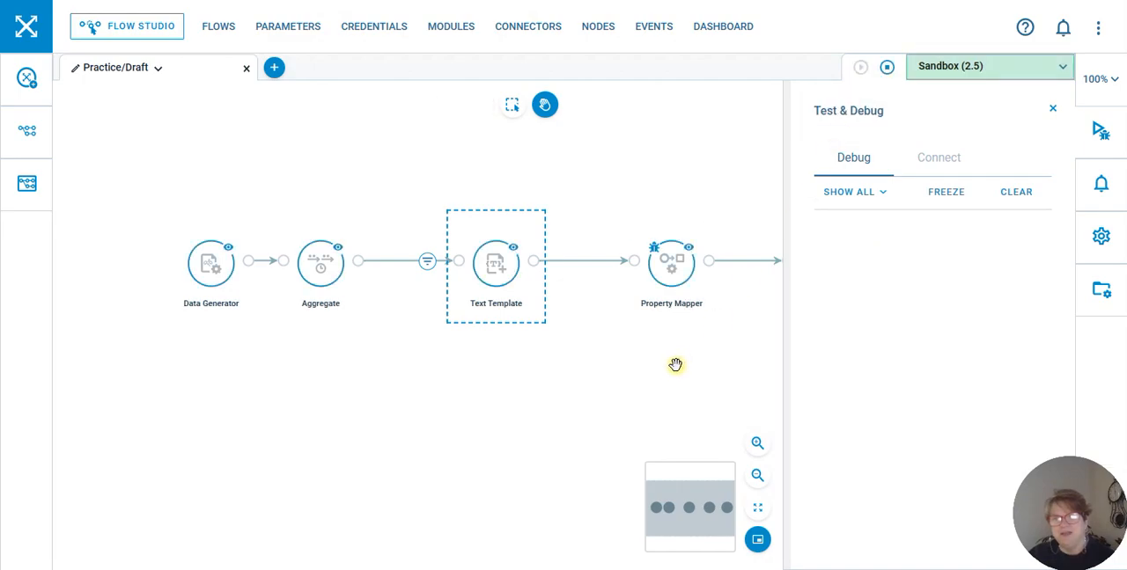
{"action": "mouse_move", "coordinate": [757, 539]}
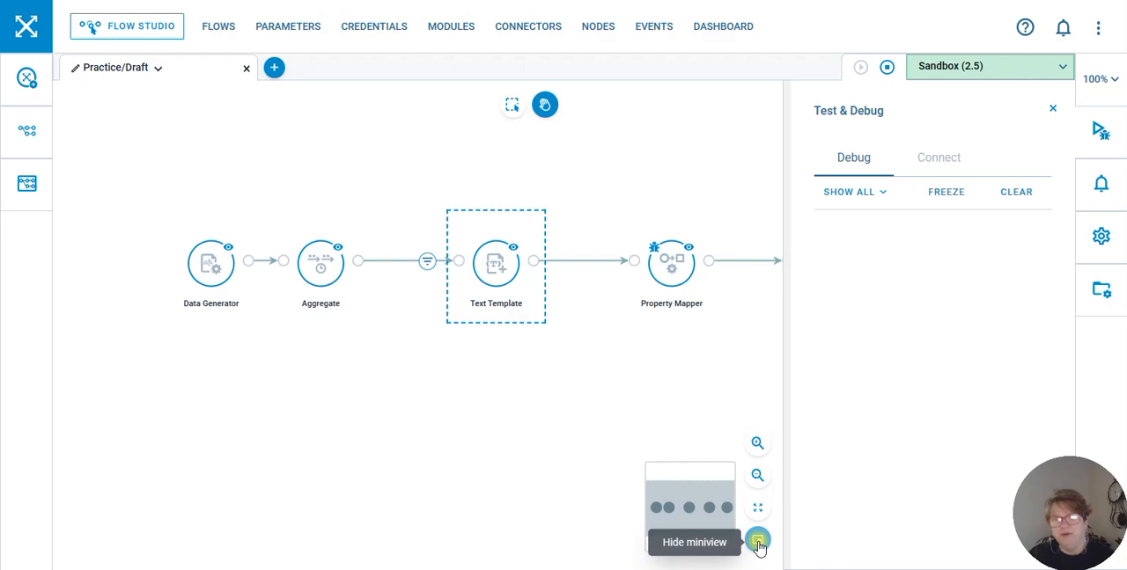
{"action": "left_click", "coordinate": [757, 539]}
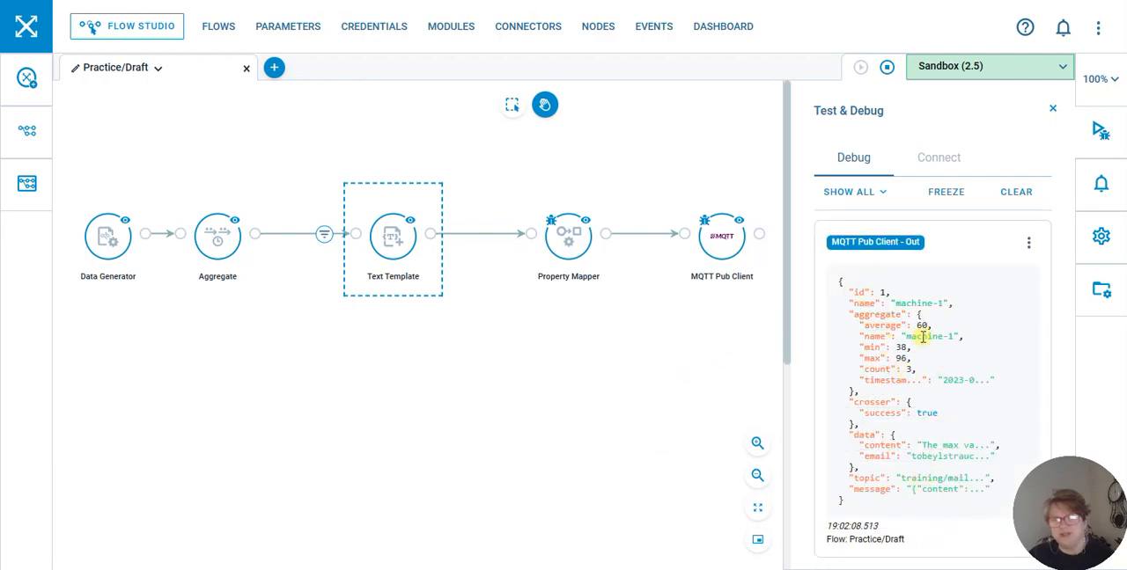
{"action": "left_click", "coordinate": [567, 236]}
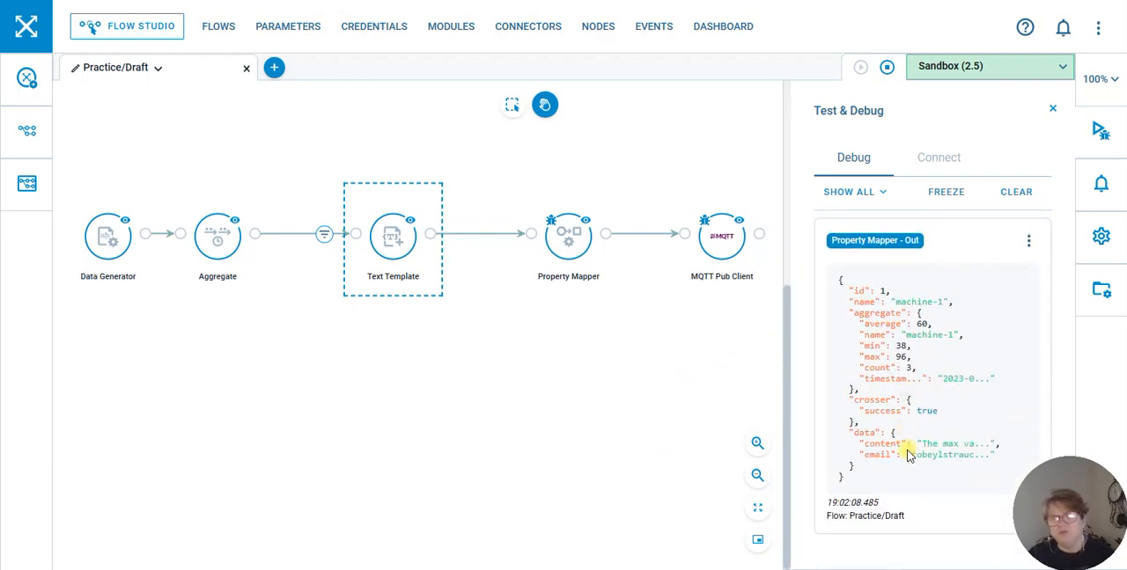
{"action": "mouse_move", "coordinate": [936, 467]}
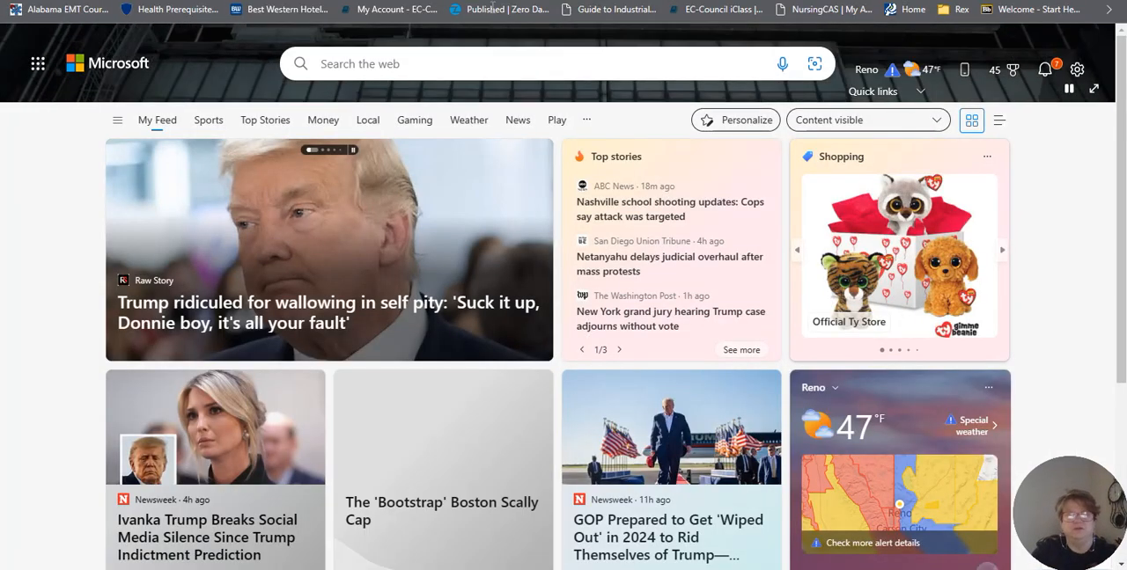
Open the Yahoo Mail inbox to look for the flow's email.
{"action": "scroll", "scroll_direction": "up", "scroll_amount": 3}
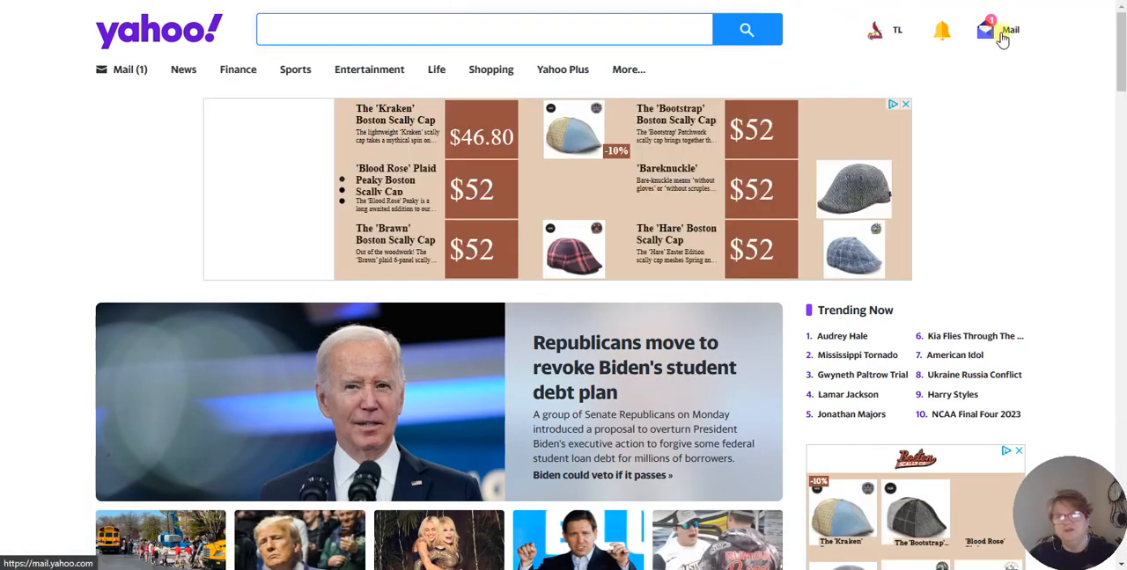
{"action": "left_click", "coordinate": [986, 28]}
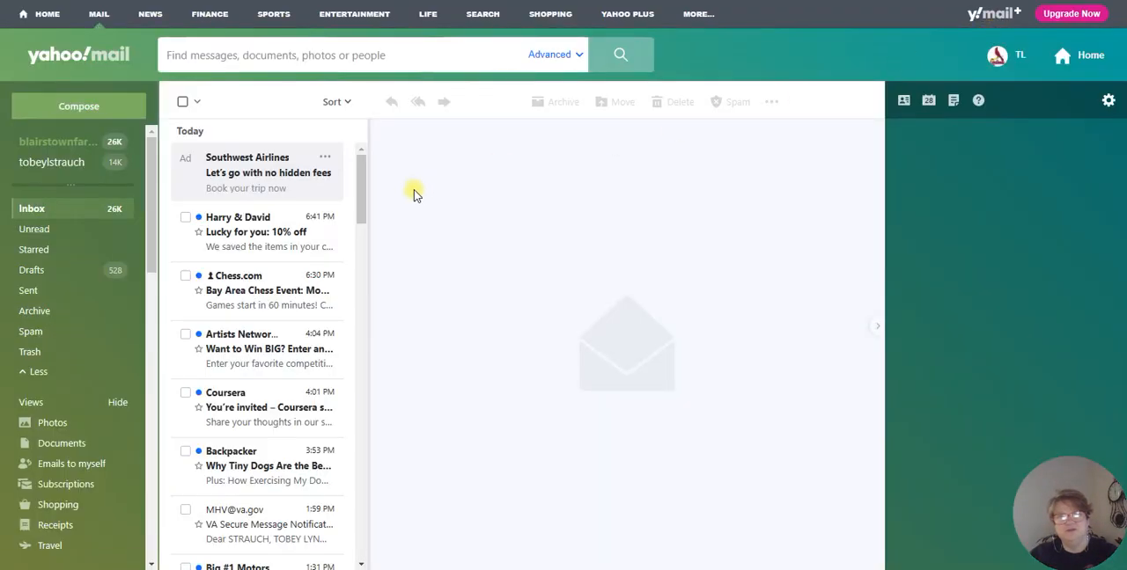
{"action": "left_click", "coordinate": [51, 162]}
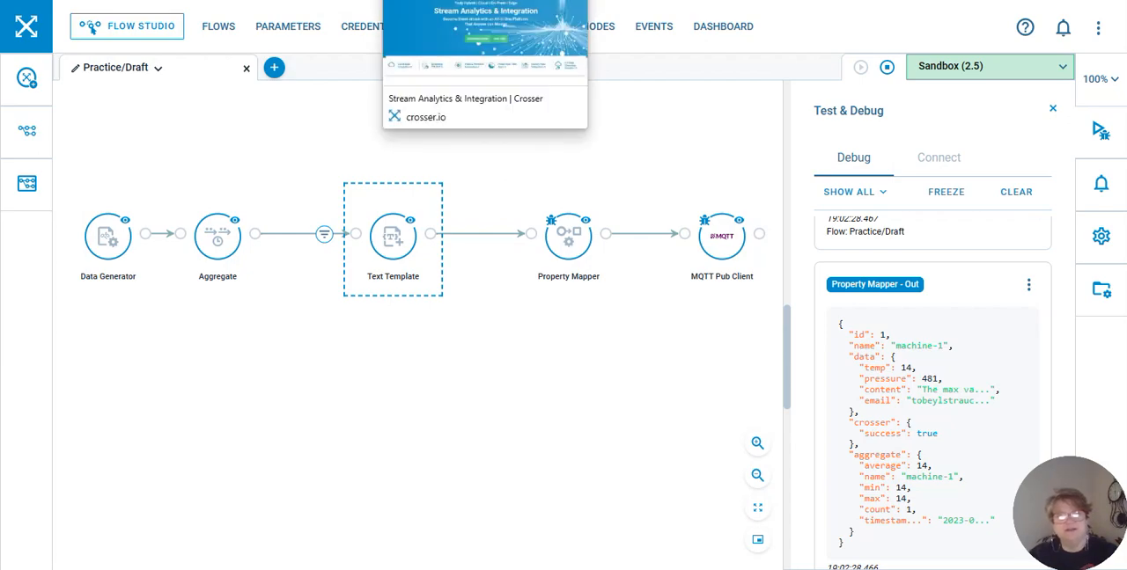
Switch to the crosser.io tab showing the Stream Analytics & Integration home page.
{"action": "left_click", "coordinate": [426, 116]}
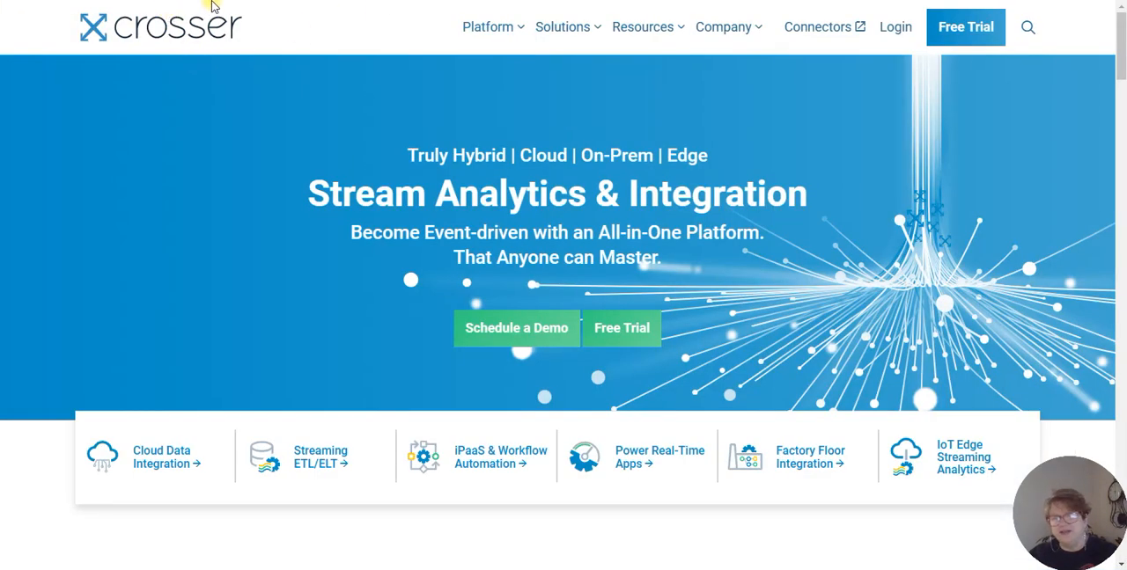
{"action": "mouse_move", "coordinate": [338, 48]}
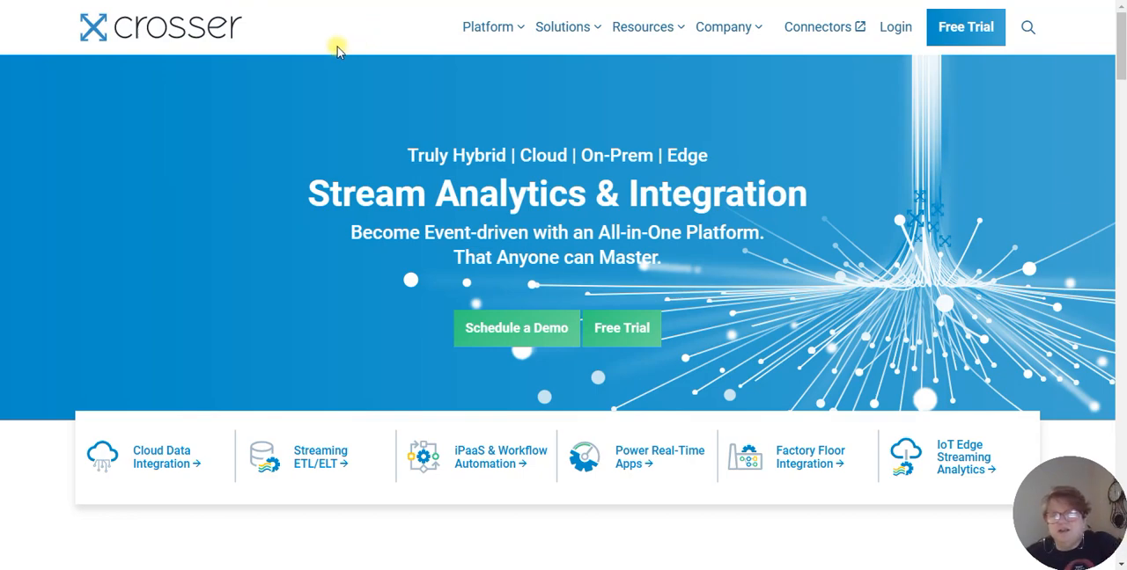
{"action": "mouse_move", "coordinate": [384, 215]}
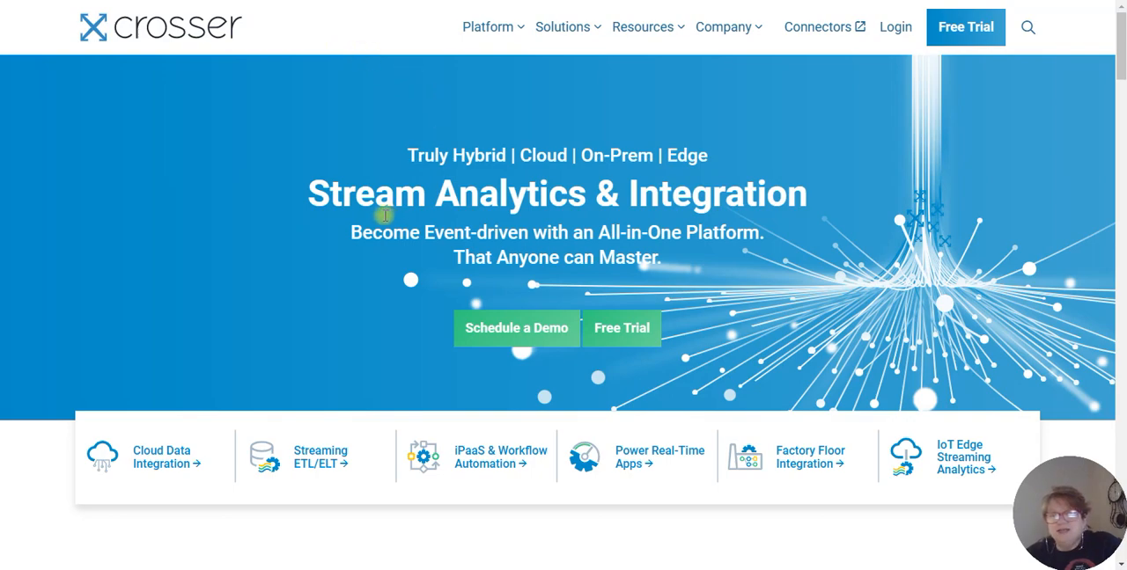
{"action": "mouse_move", "coordinate": [358, 340]}
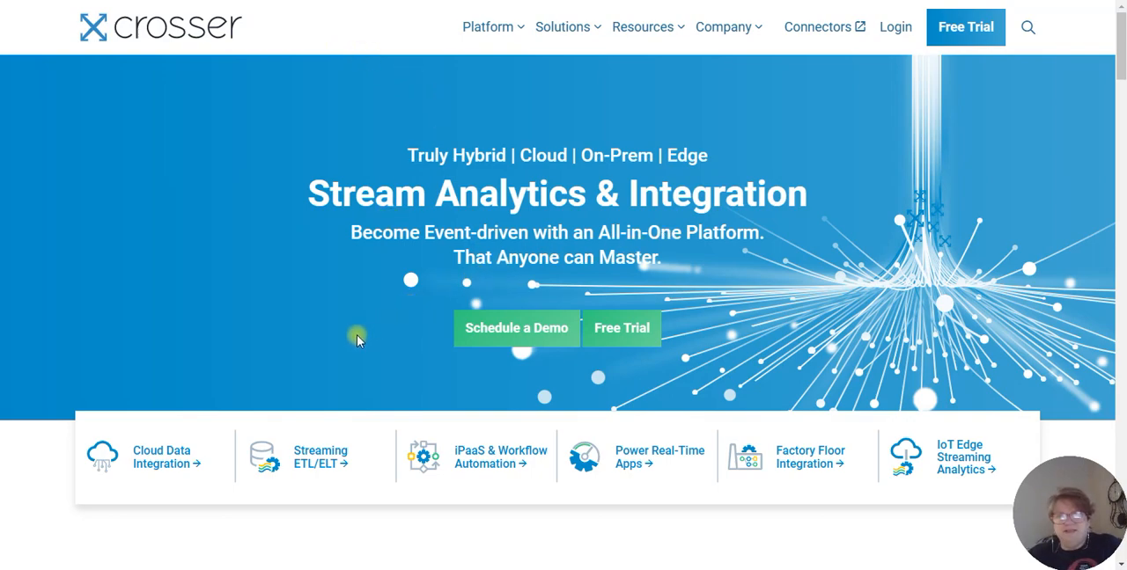
{"action": "mouse_move", "coordinate": [487, 26]}
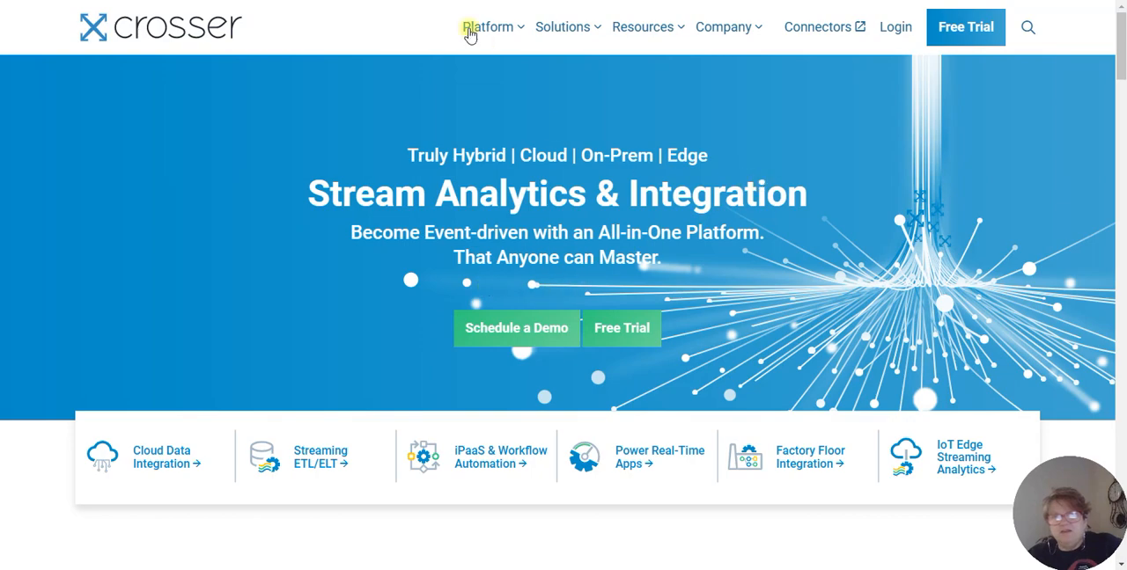
{"action": "mouse_move", "coordinate": [679, 333]}
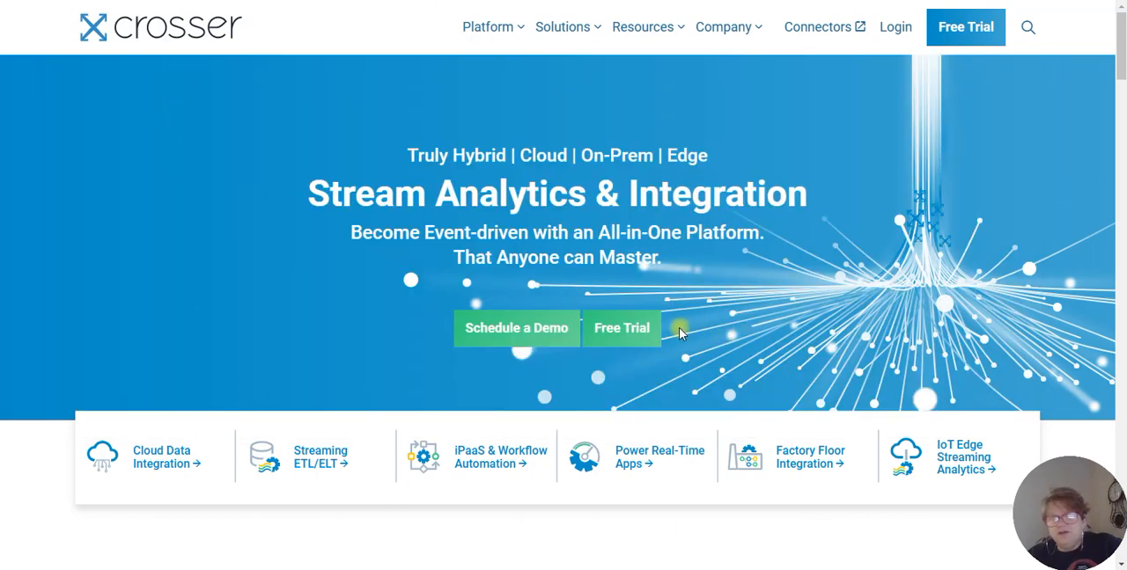
{"action": "mouse_move", "coordinate": [689, 303]}
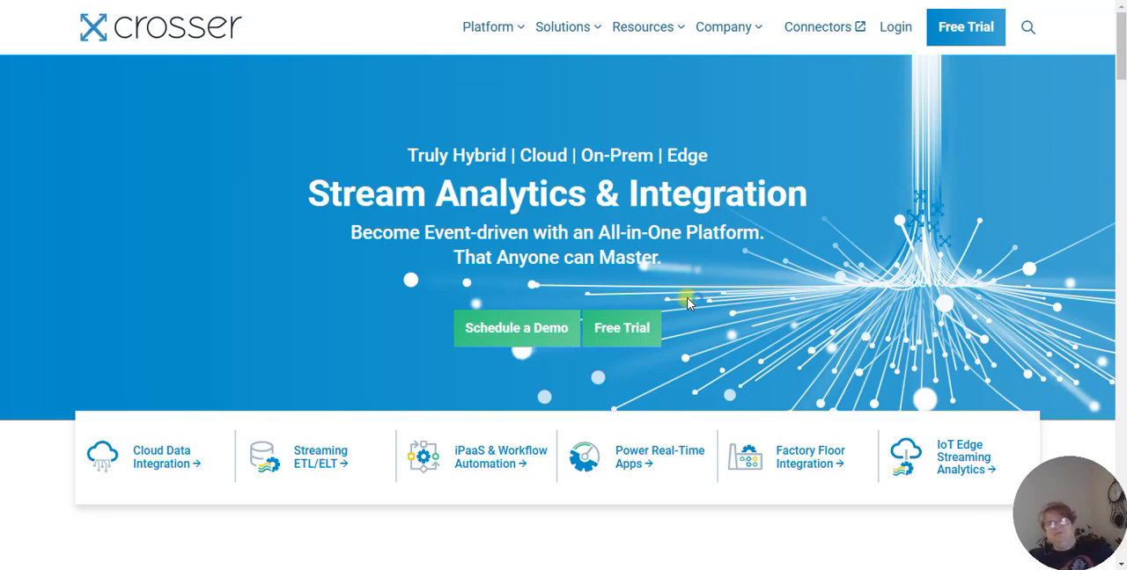
{"action": "mouse_move", "coordinate": [849, 285]}
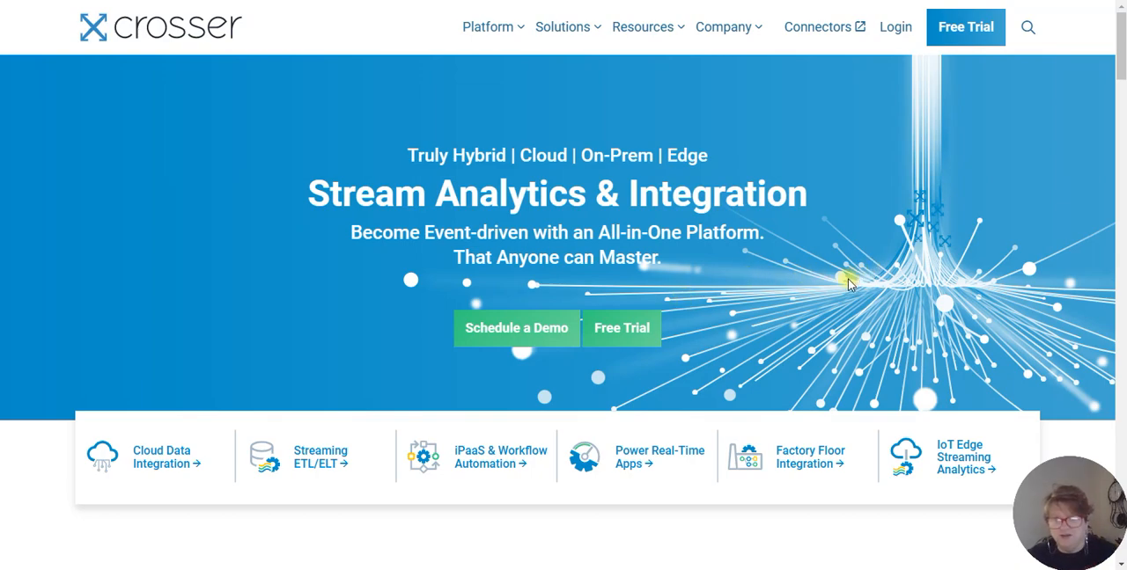